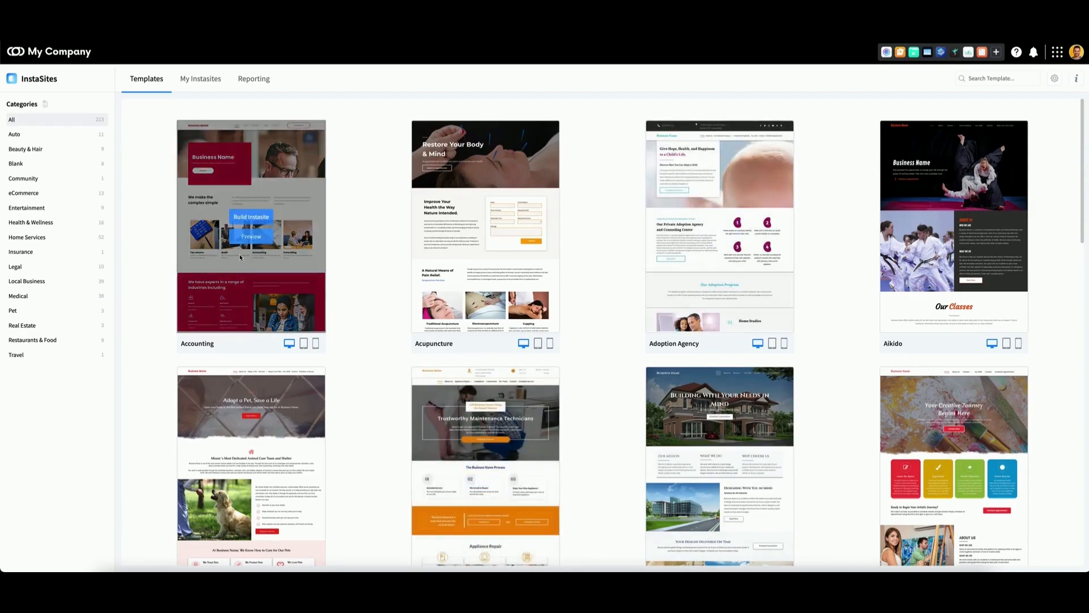
pyautogui.moveTo(253, 164)
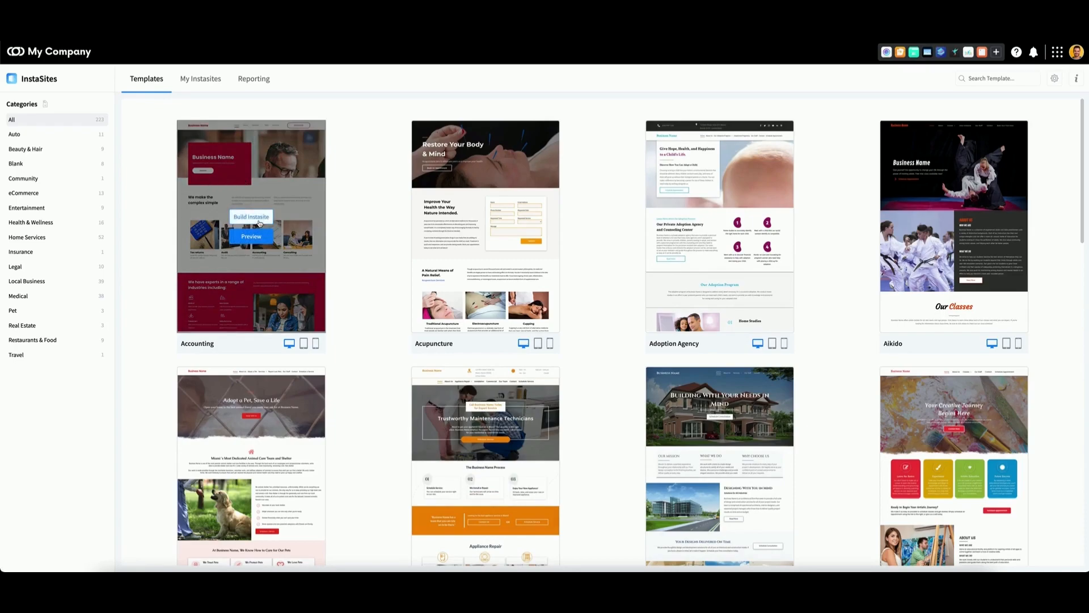
# Step: Start building a new InstaSite from the Accounting template
pyautogui.click(252, 216)
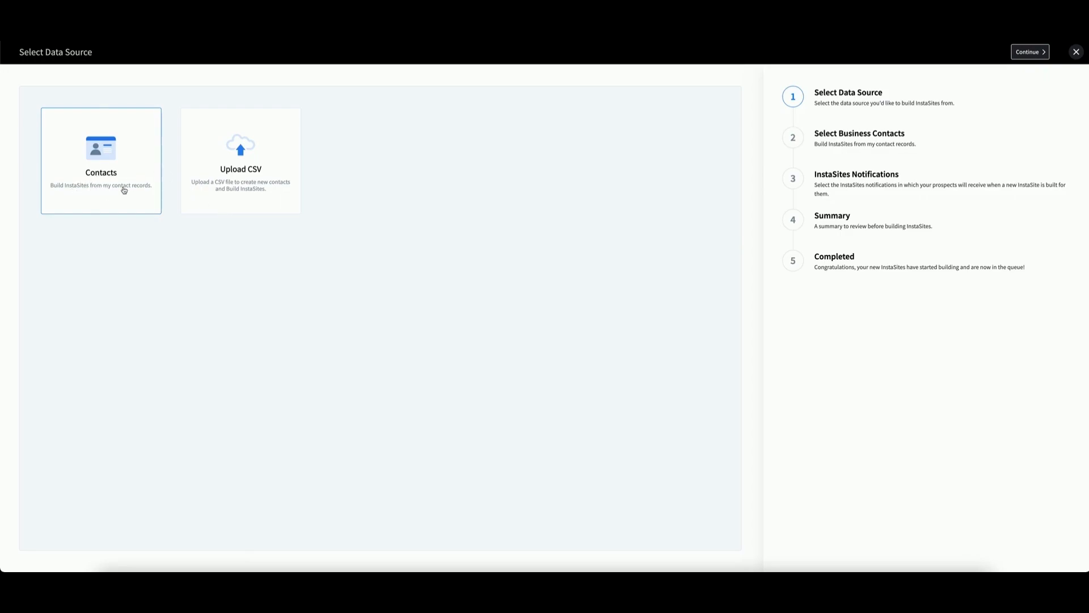
pyautogui.moveTo(238, 197)
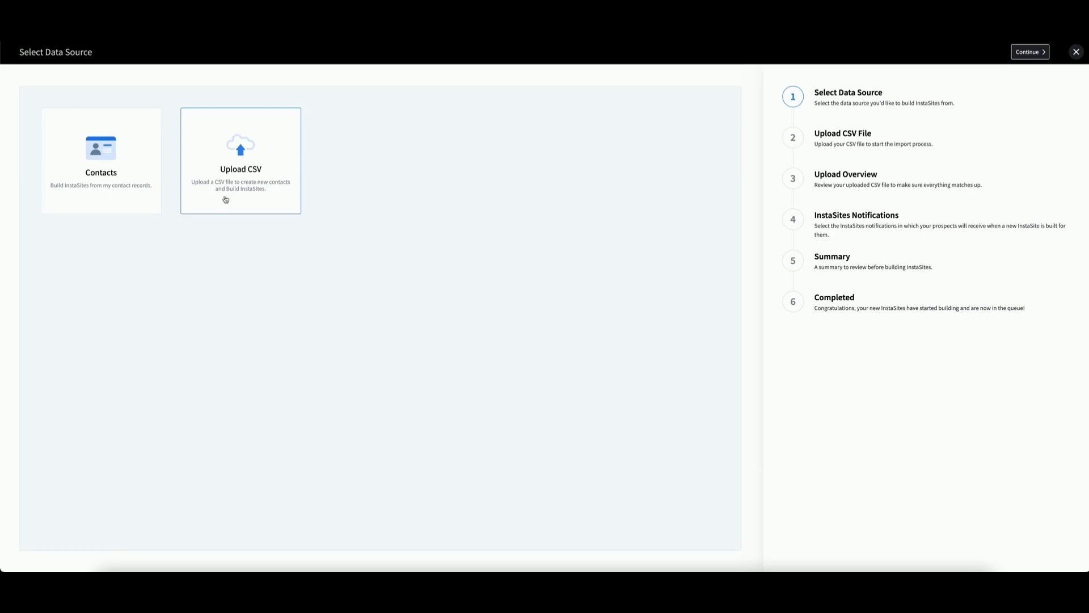
pyautogui.moveTo(1086, 56)
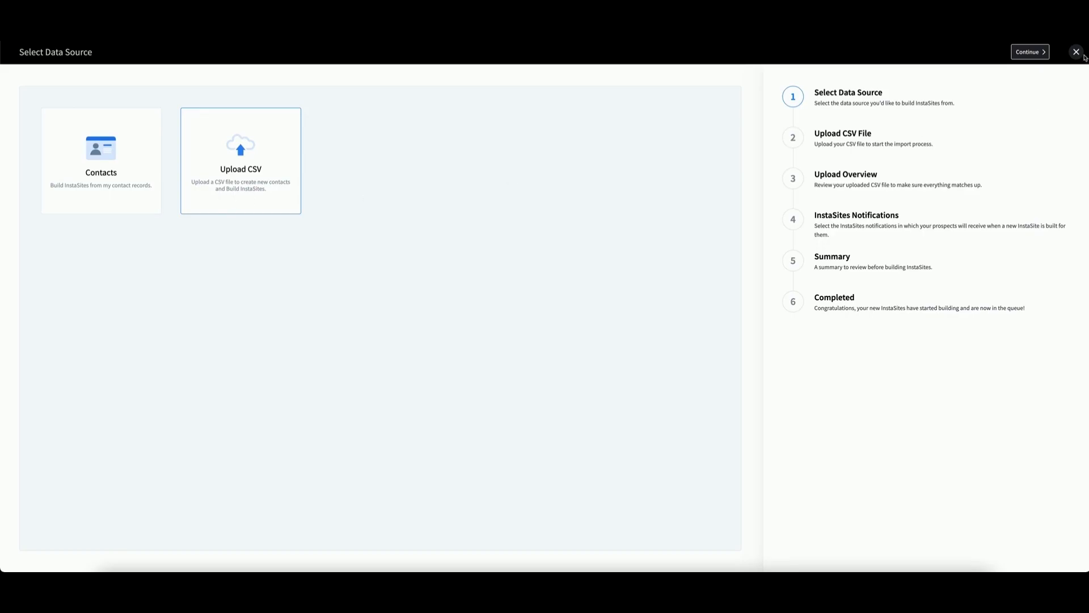
# Step: Continue to the CSV upload step and download the contacts template CSV
pyautogui.click(1028, 52)
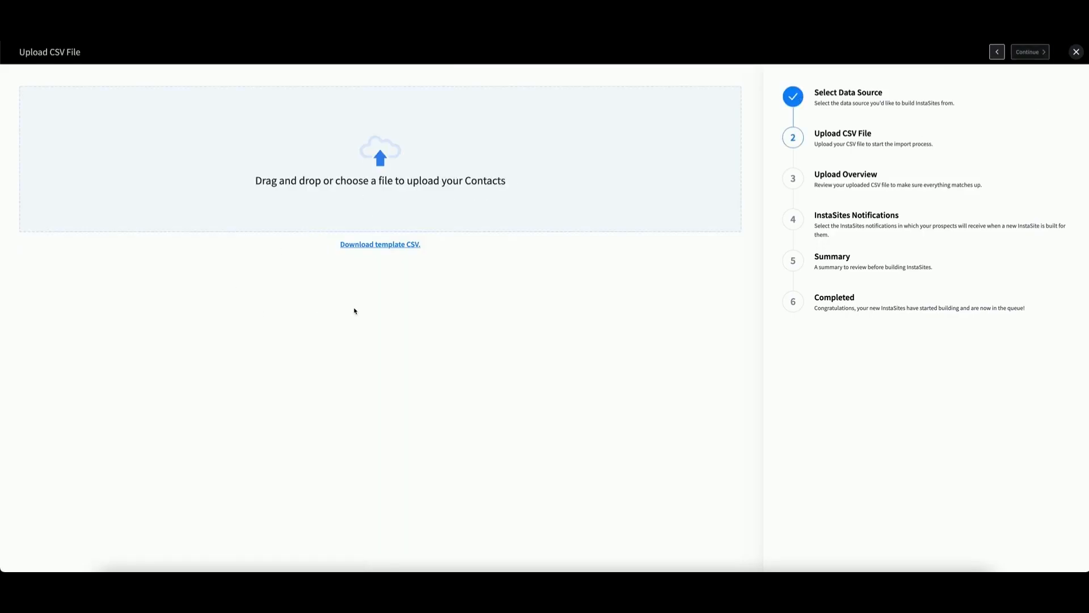
pyautogui.moveTo(263, 273)
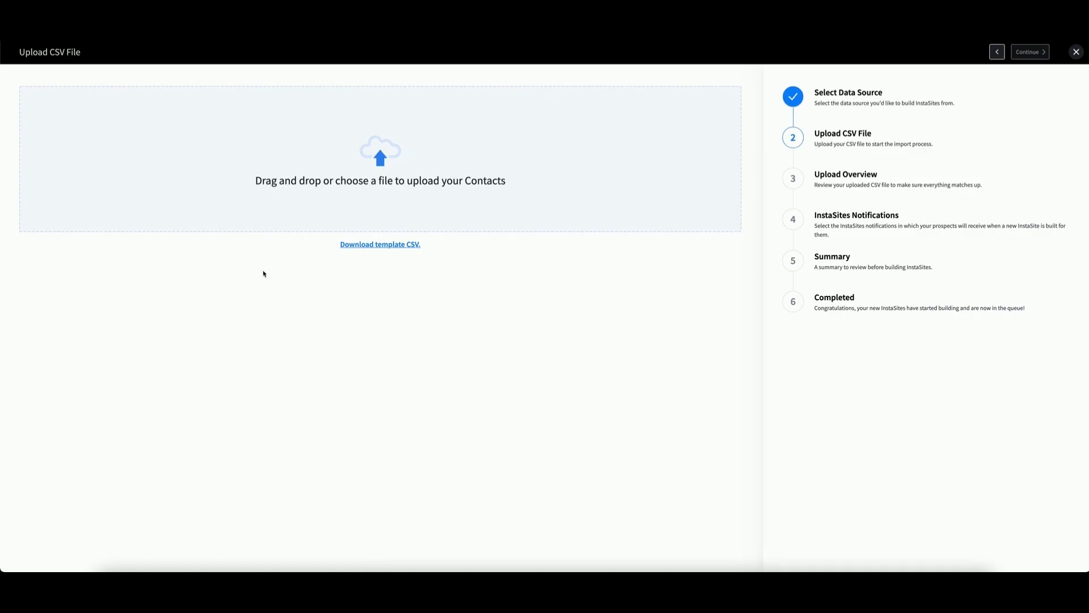
pyautogui.moveTo(418, 299)
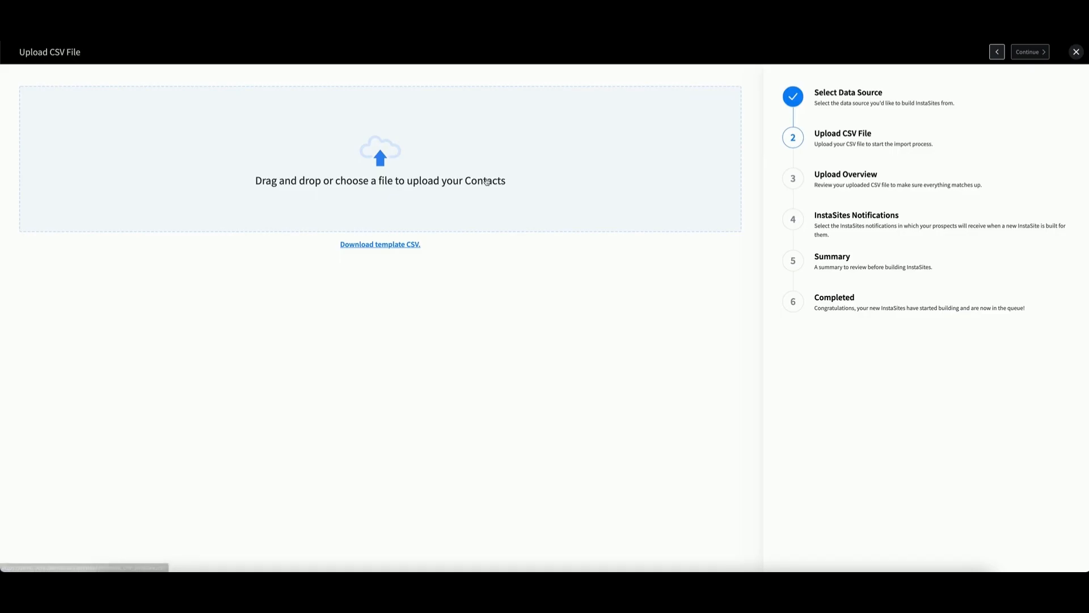
pyautogui.click(380, 245)
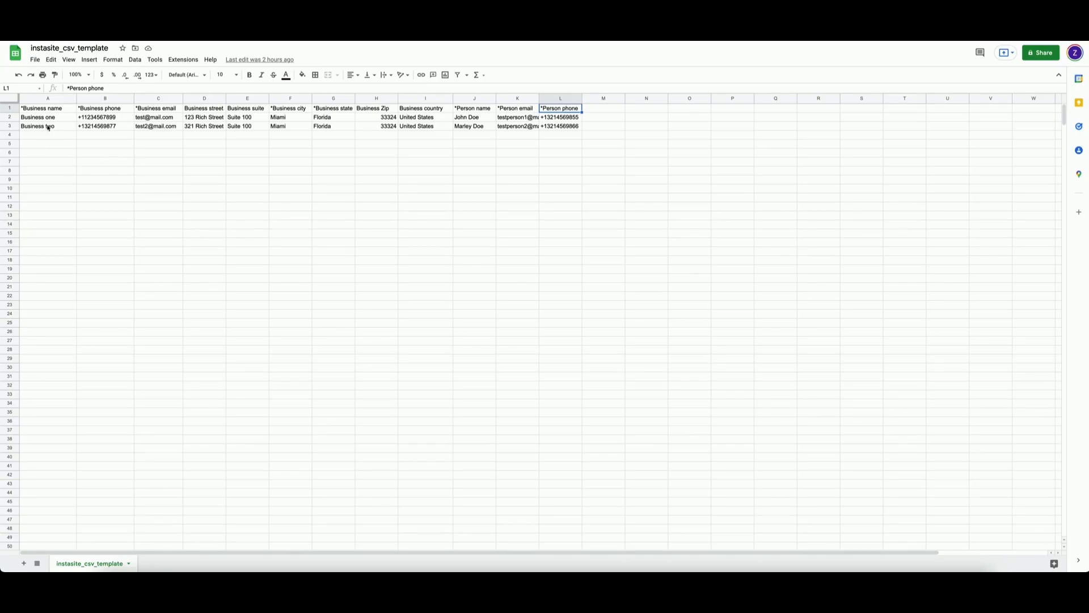
pyautogui.click(45, 107)
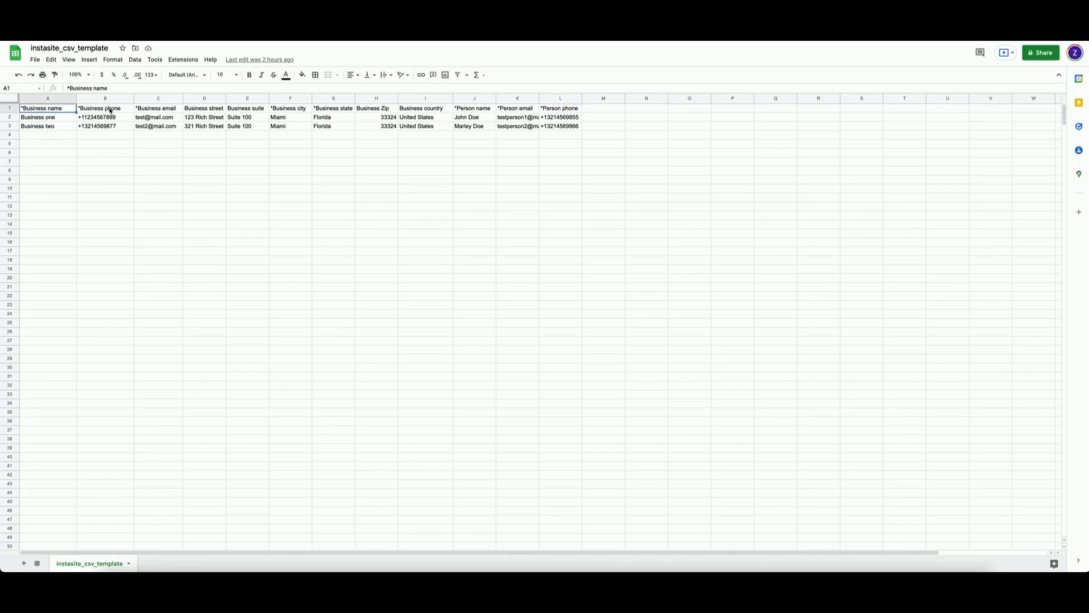
pyautogui.click(158, 107)
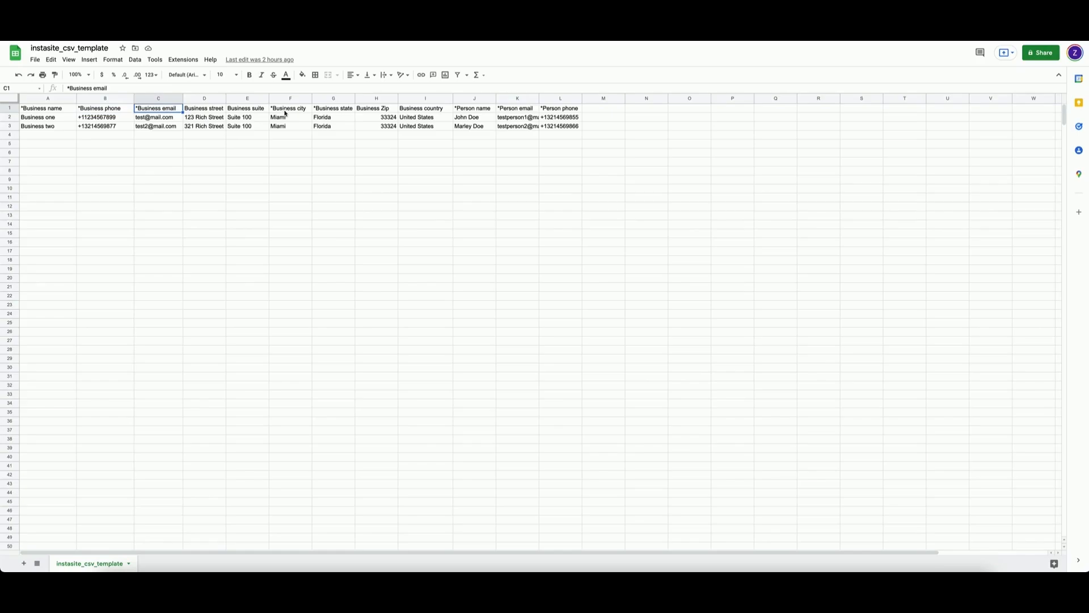
pyautogui.click(289, 108)
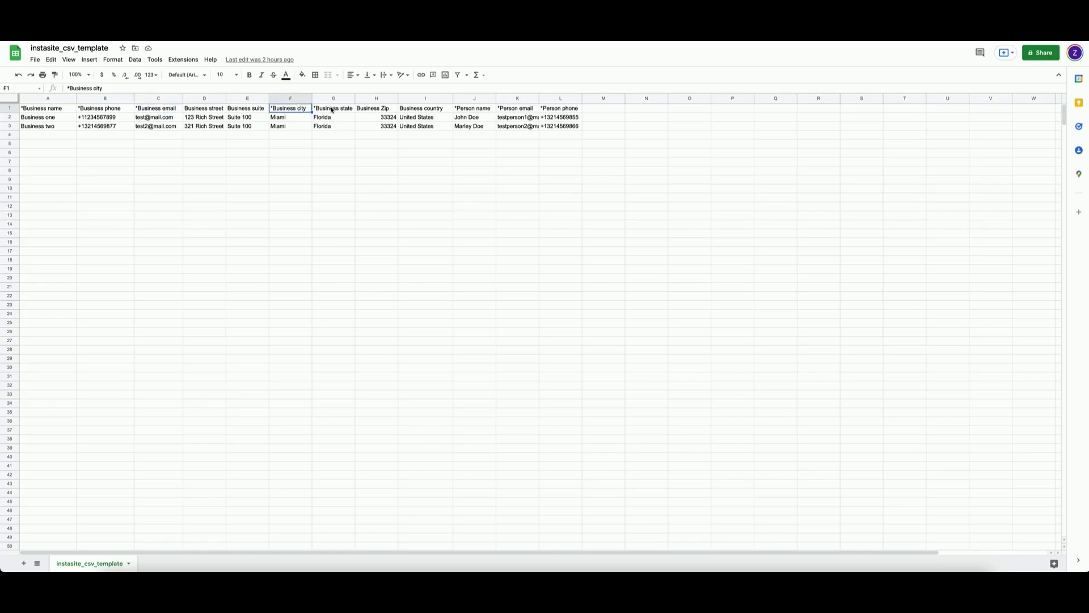
pyautogui.click(333, 108)
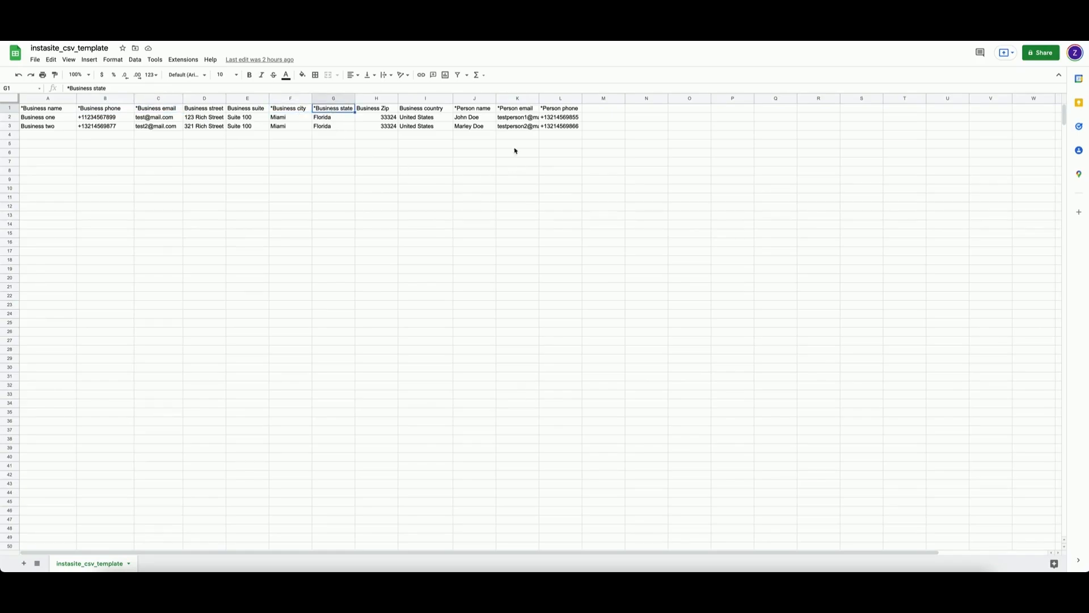
pyautogui.click(517, 109)
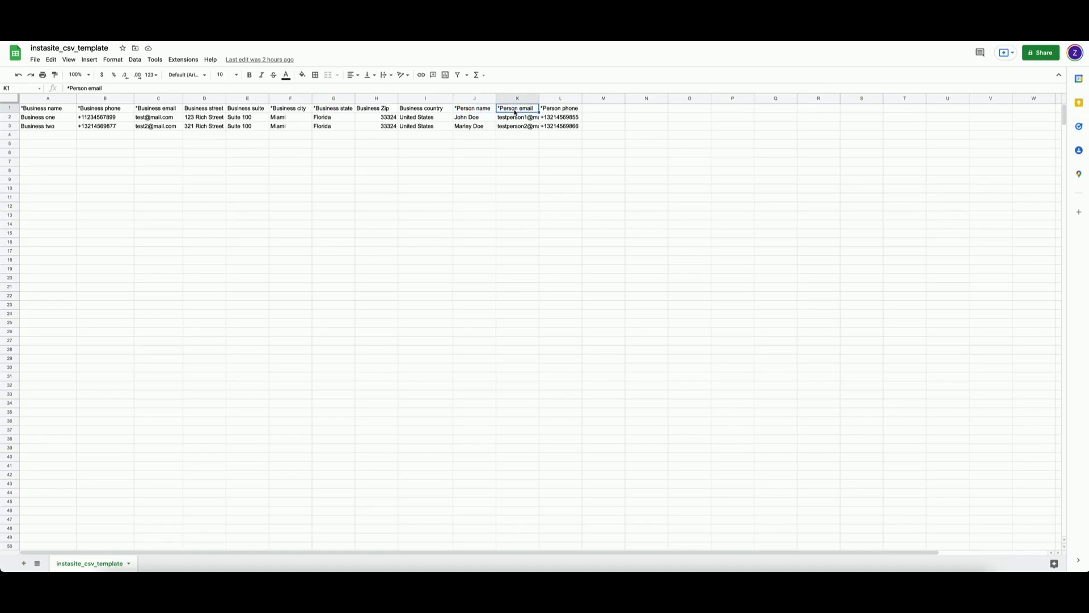
pyautogui.click(561, 108)
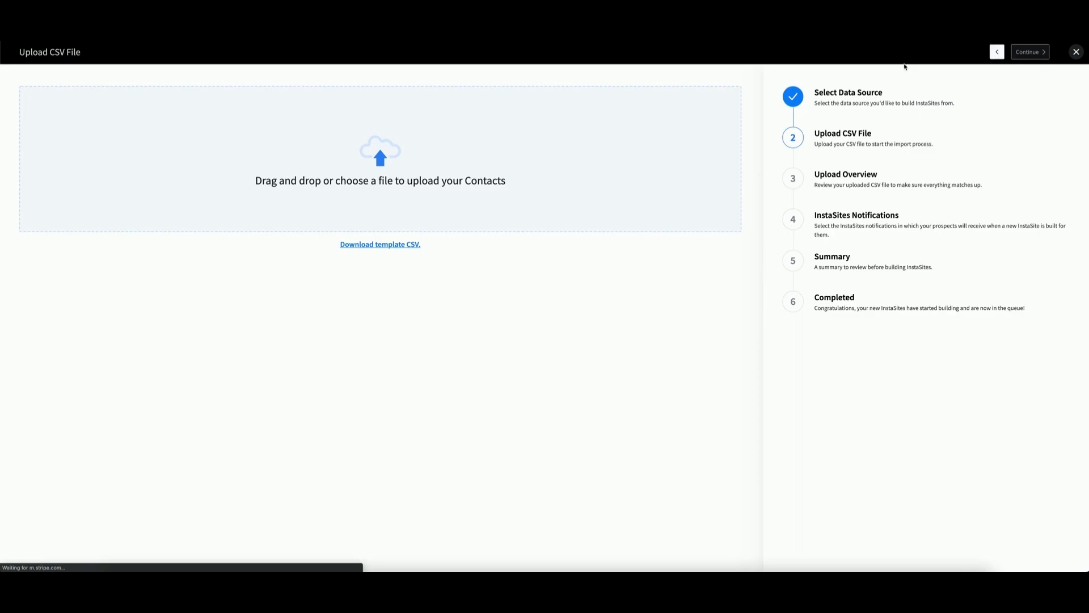
# Step: Go back, keep Contacts as the data source and continue to Select Business Contacts
pyautogui.click(997, 51)
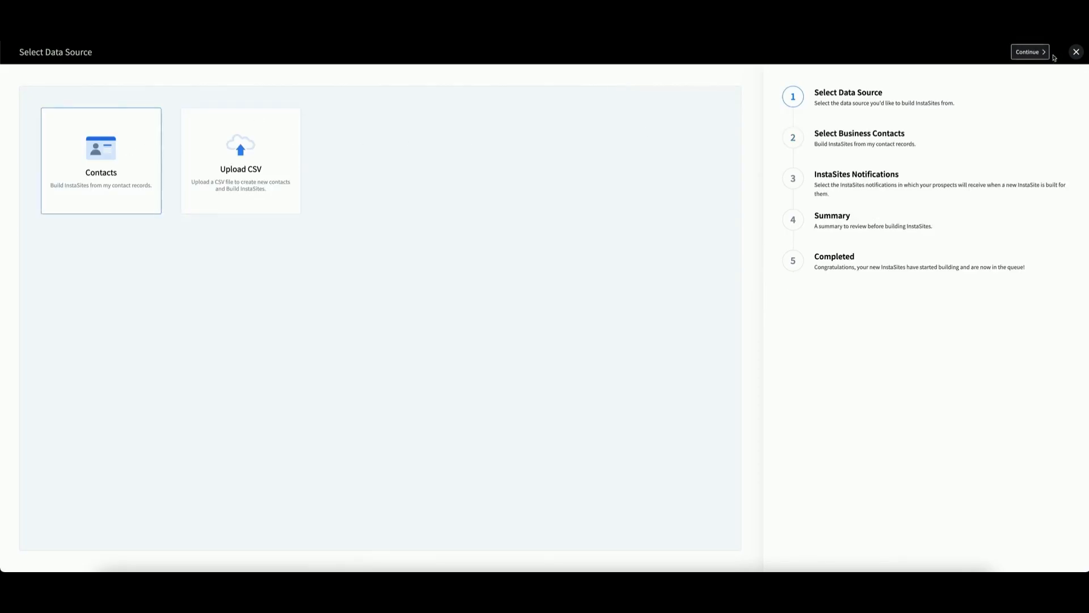
pyautogui.click(1031, 52)
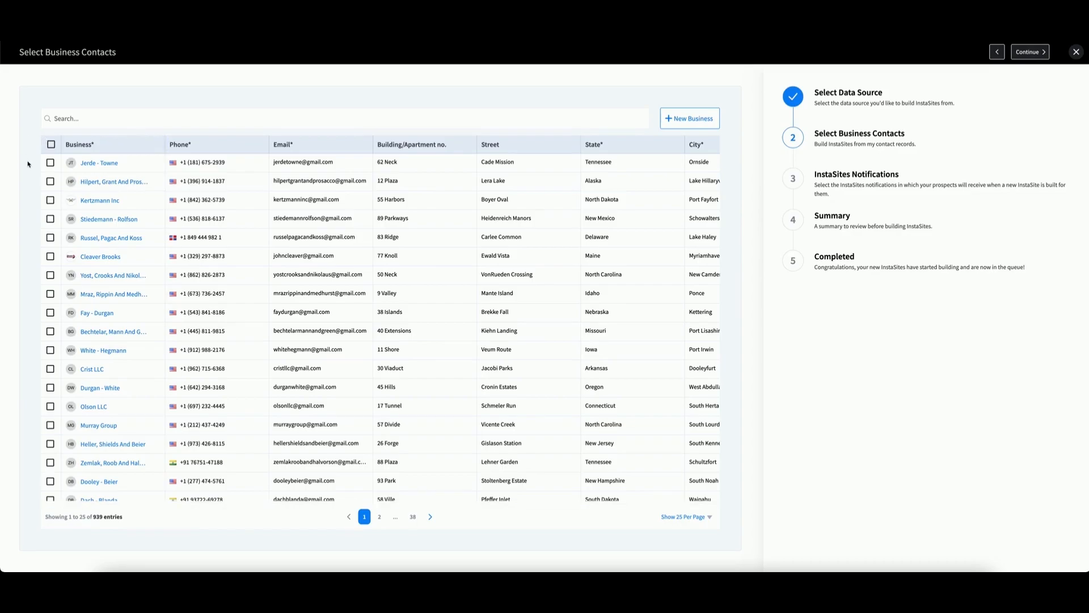
# Step: Select Jerde - Towne and the next businesses, then continue to InstaSites Notifications
pyautogui.click(50, 164)
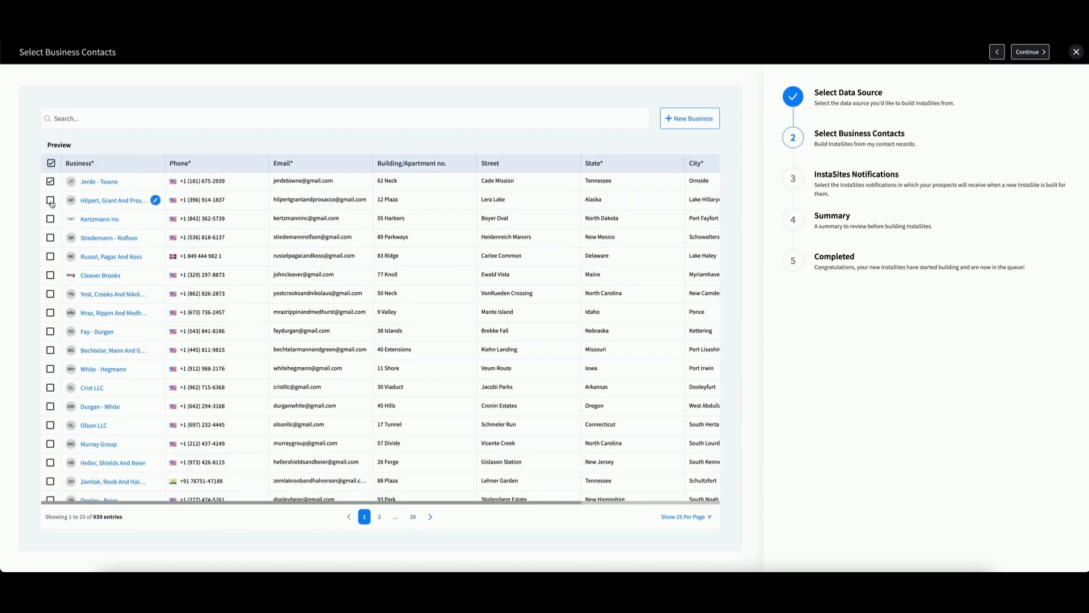
pyautogui.click(50, 219)
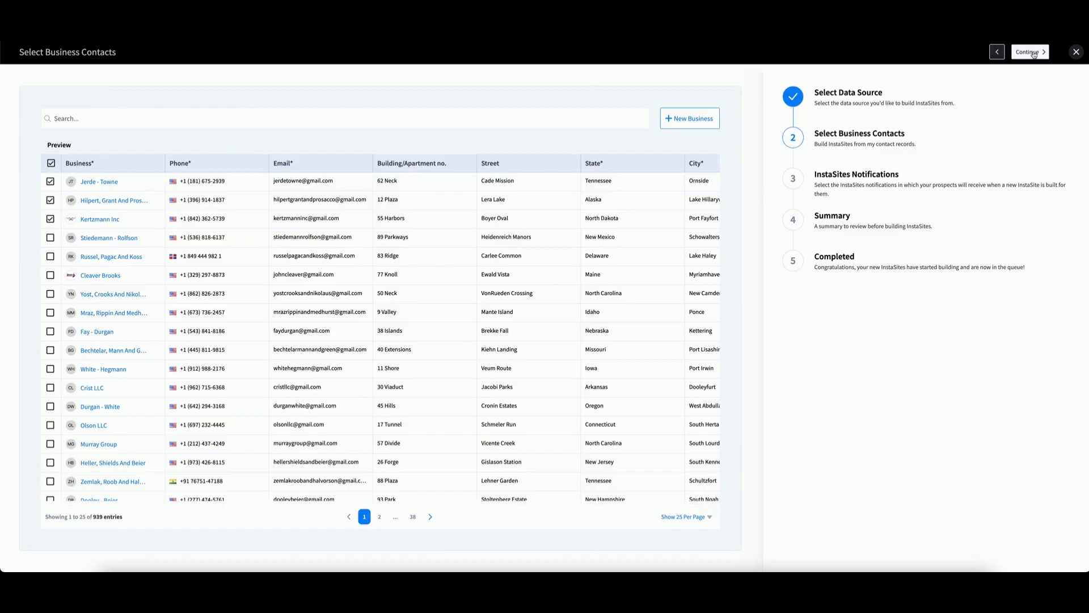
pyautogui.click(1030, 53)
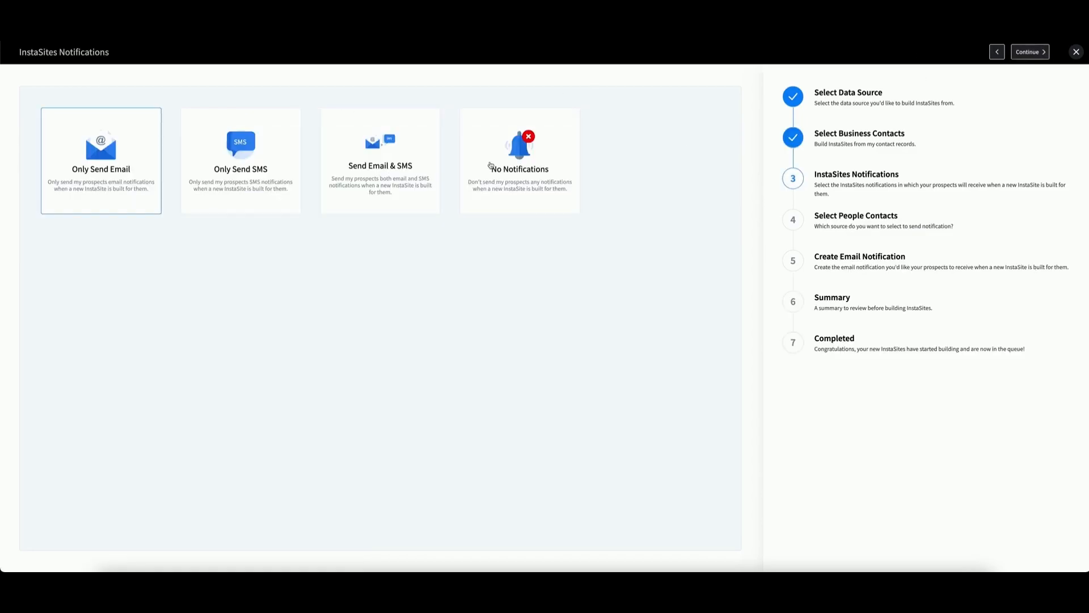
pyautogui.moveTo(325, 270)
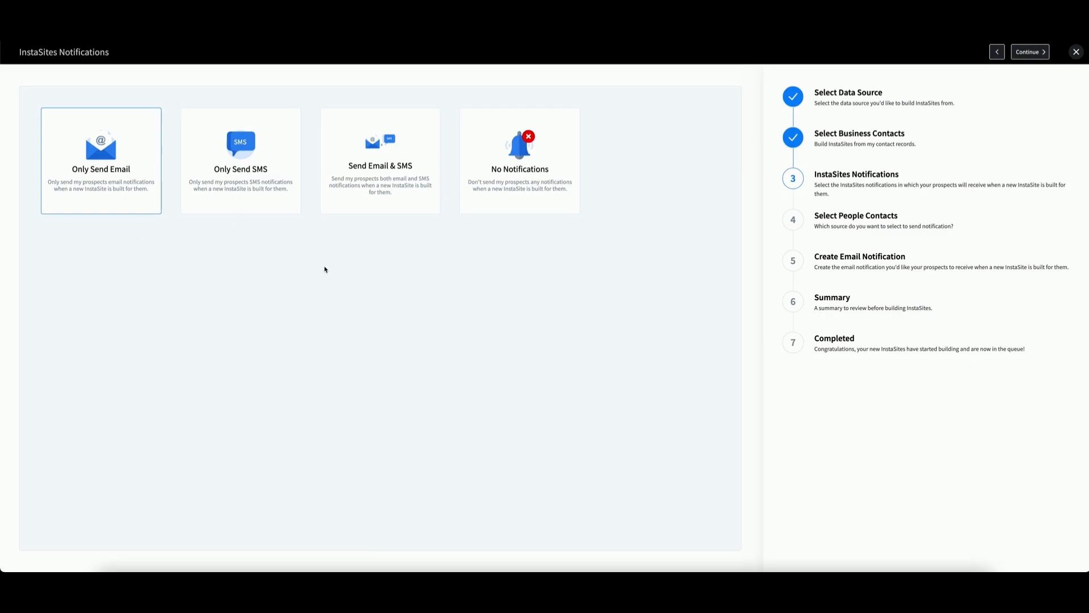
pyautogui.moveTo(302, 272)
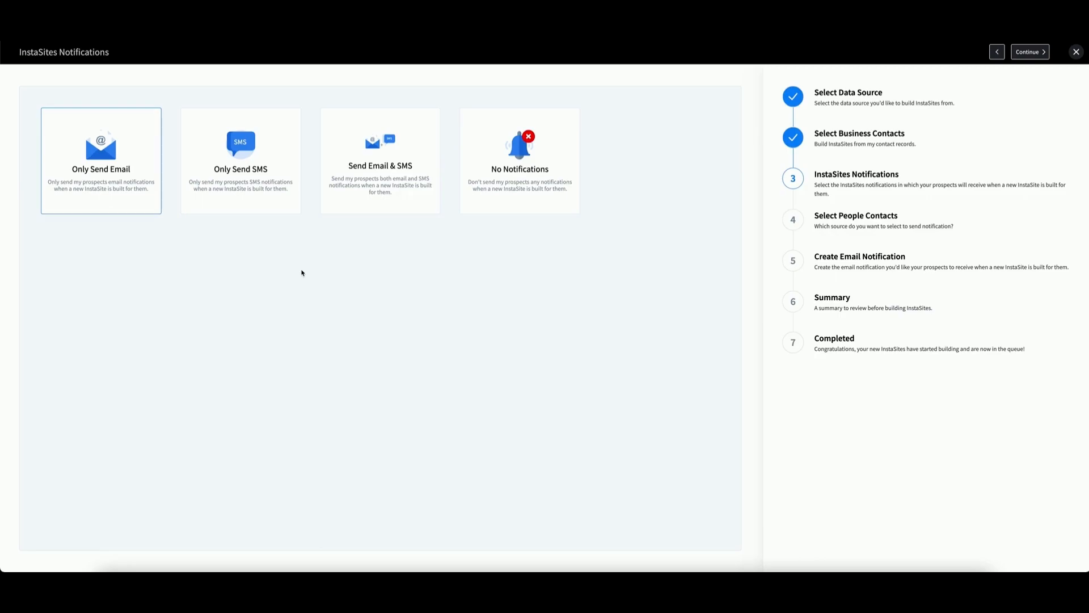
pyautogui.moveTo(279, 273)
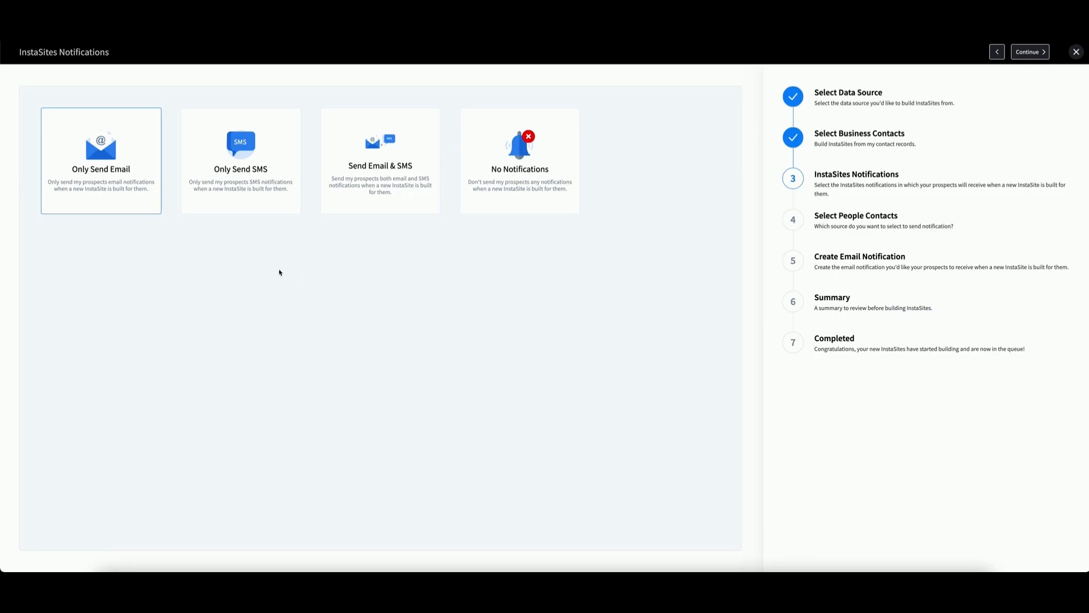
pyautogui.moveTo(263, 193)
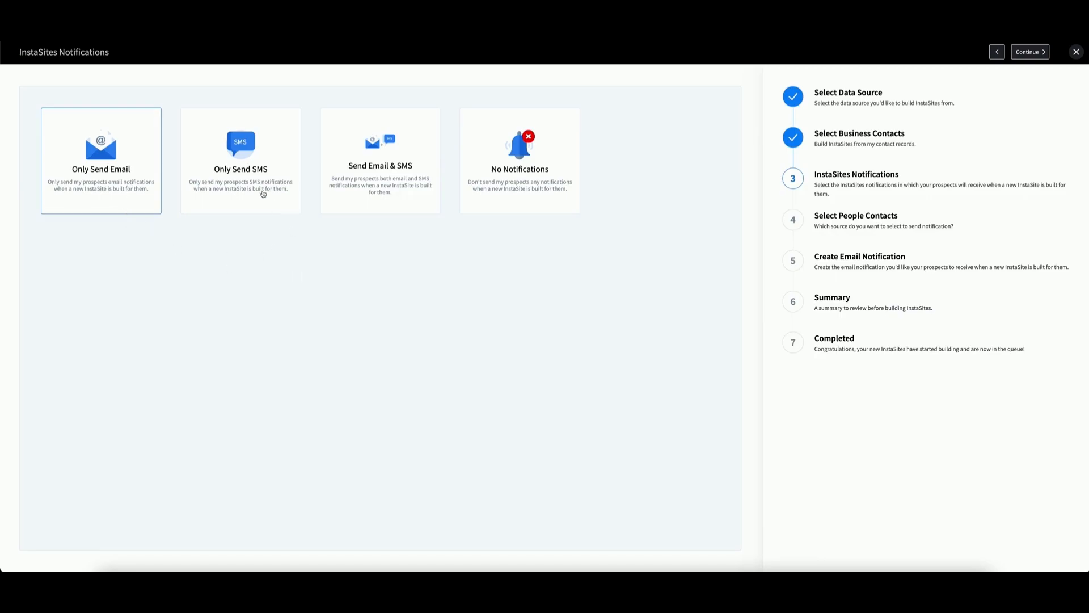
pyautogui.moveTo(565, 181)
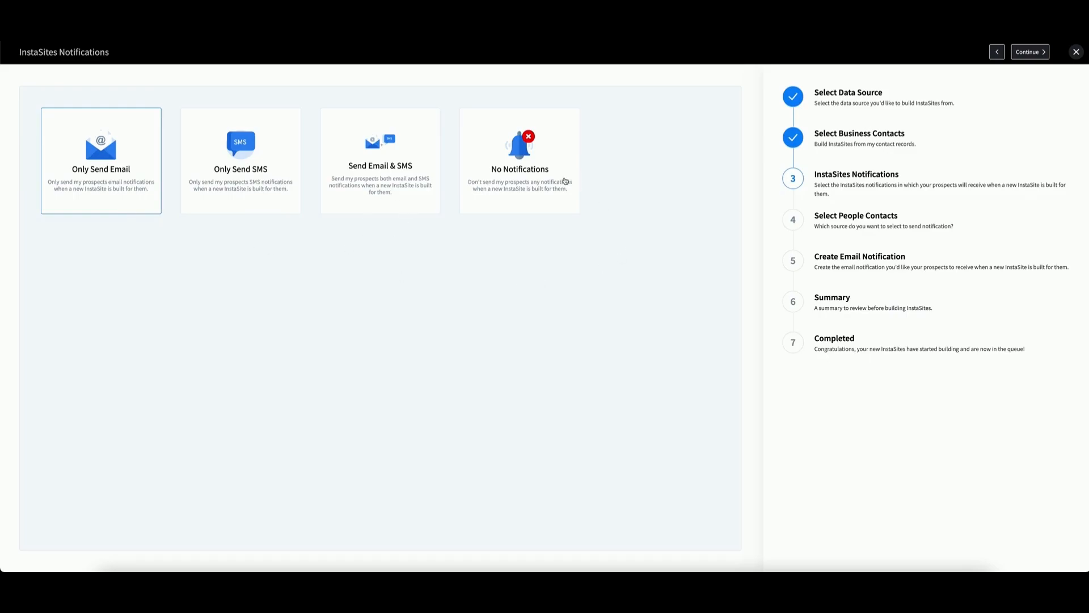
pyautogui.moveTo(388, 174)
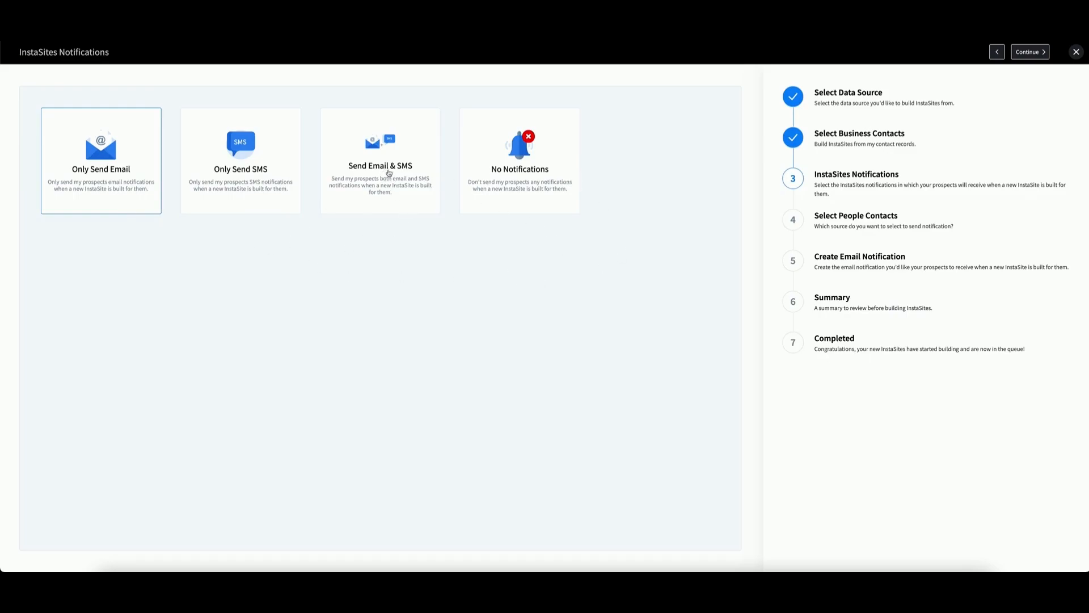
# Step: Choose Send Email & SMS and continue to Select People Contacts
pyautogui.click(380, 161)
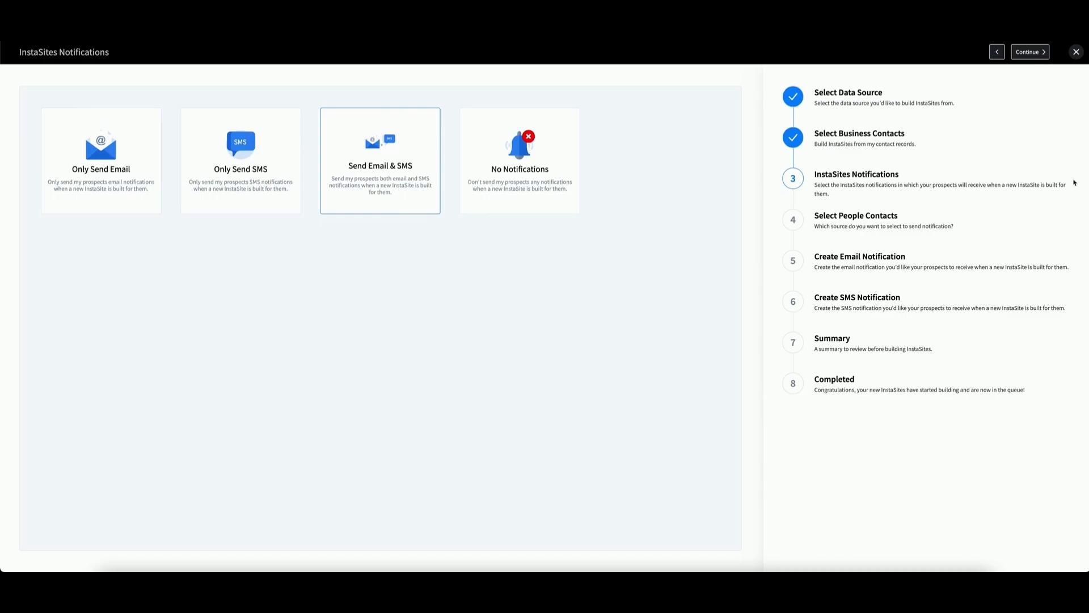
pyautogui.click(1027, 52)
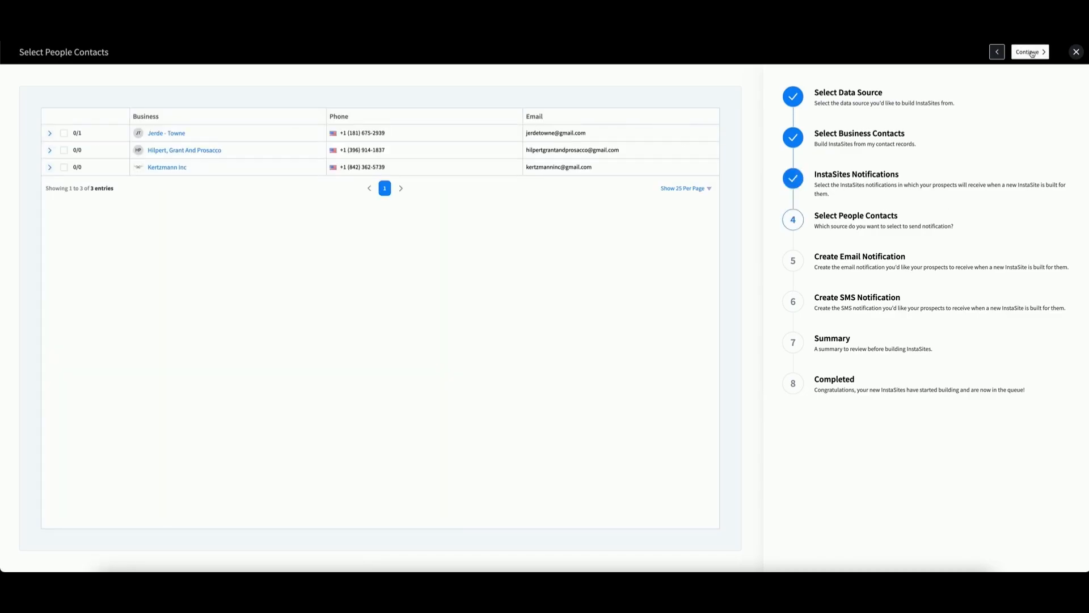
pyautogui.moveTo(633, 90)
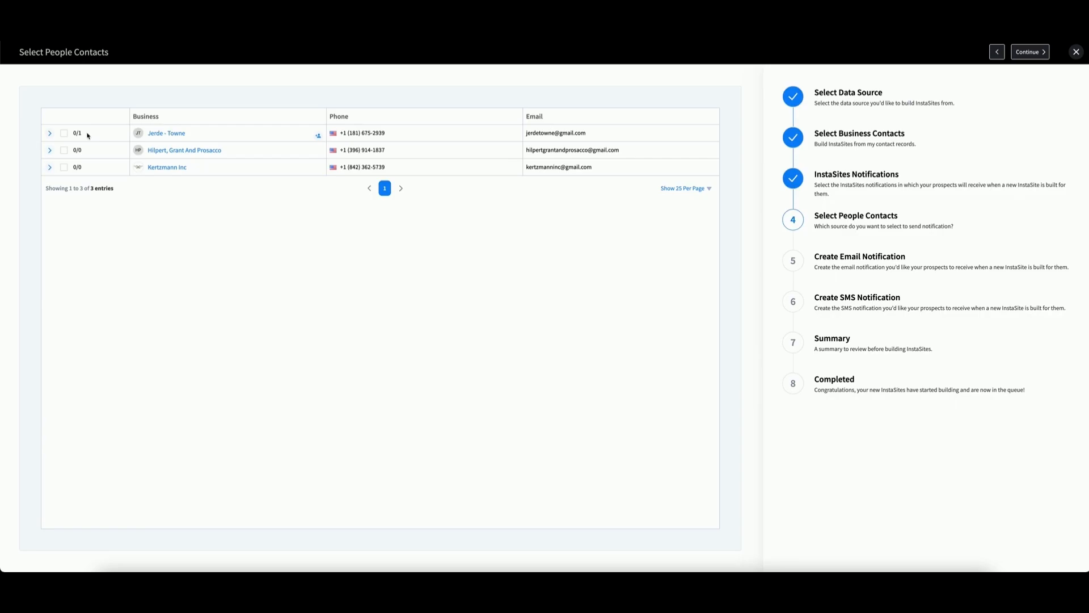
# Step: Choose Jerry under Jerde - Towne as the contact and continue to Create Email Notification
pyautogui.click(49, 133)
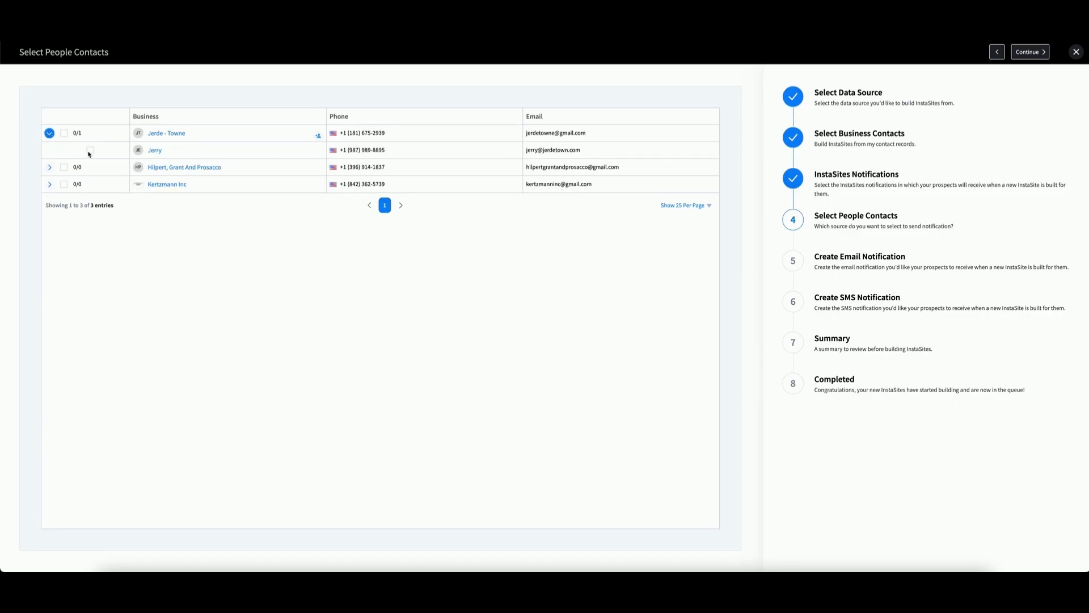
pyautogui.moveTo(169, 154)
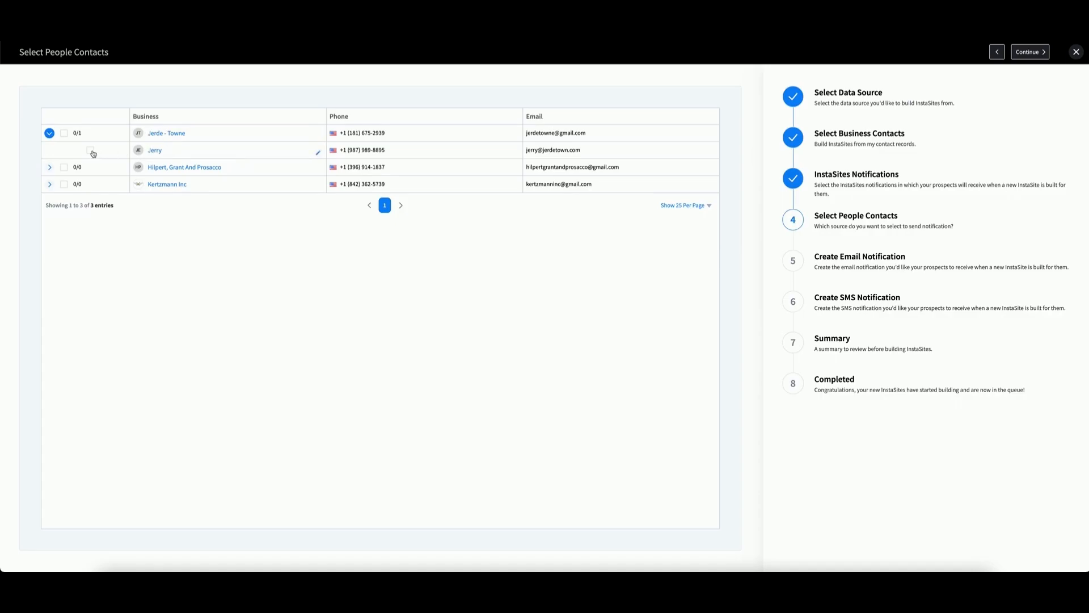
pyautogui.click(89, 151)
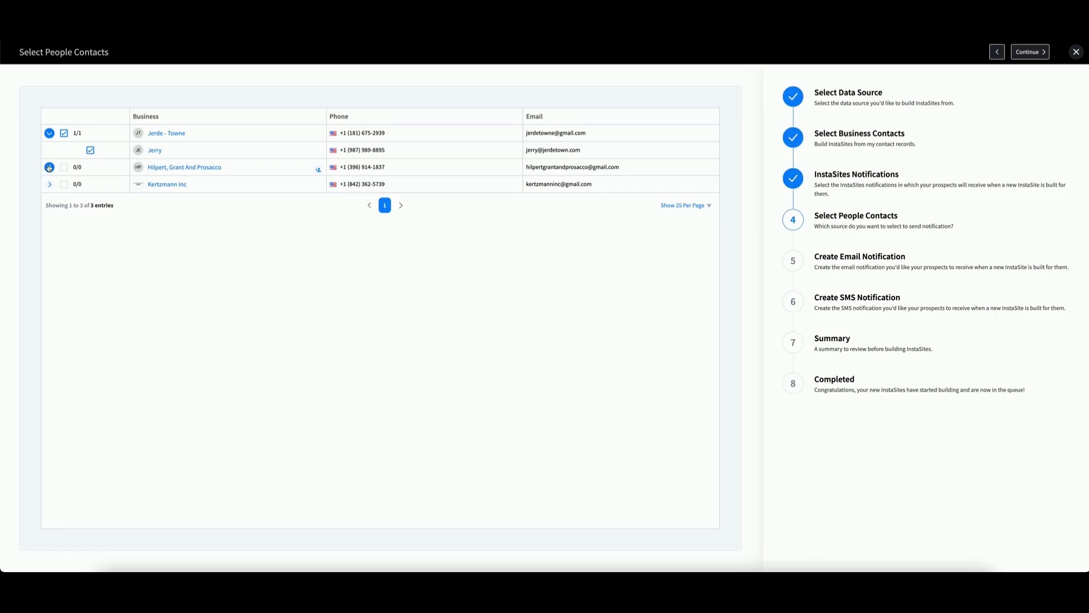
pyautogui.click(49, 166)
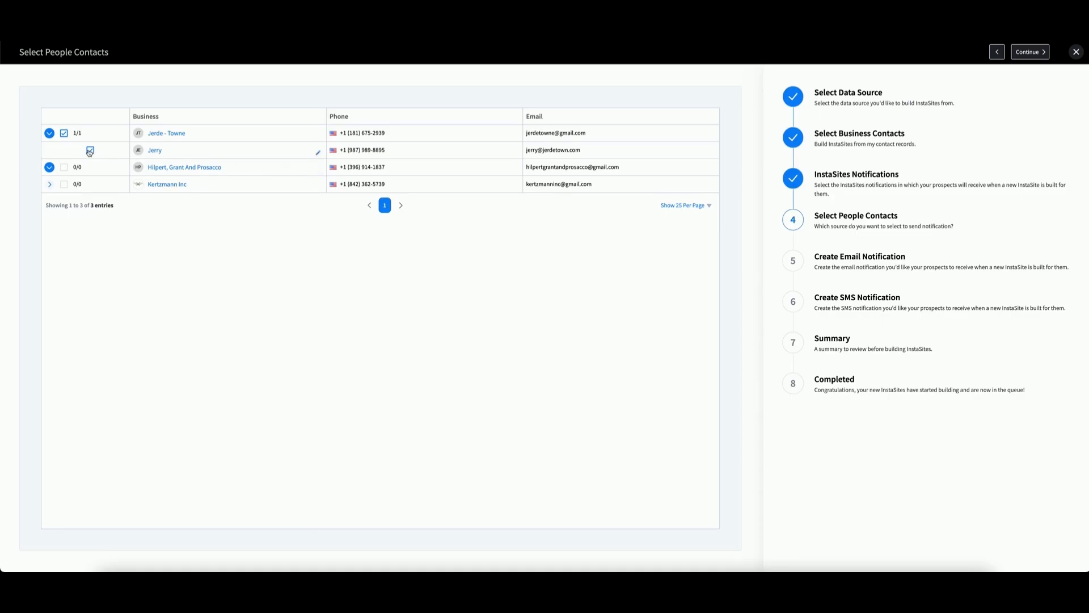
pyautogui.click(90, 150)
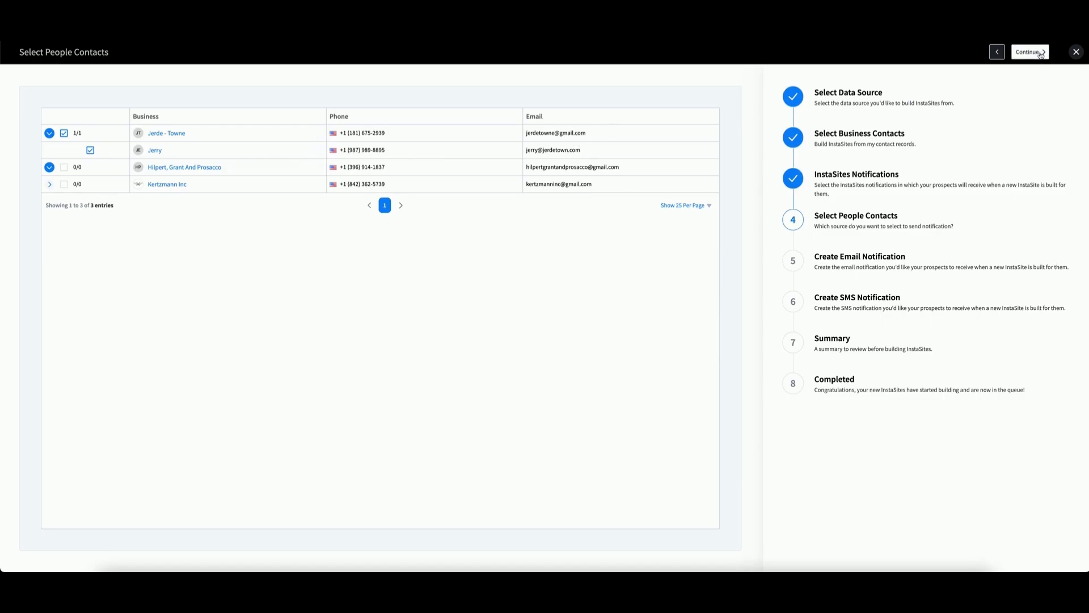
pyautogui.click(1030, 52)
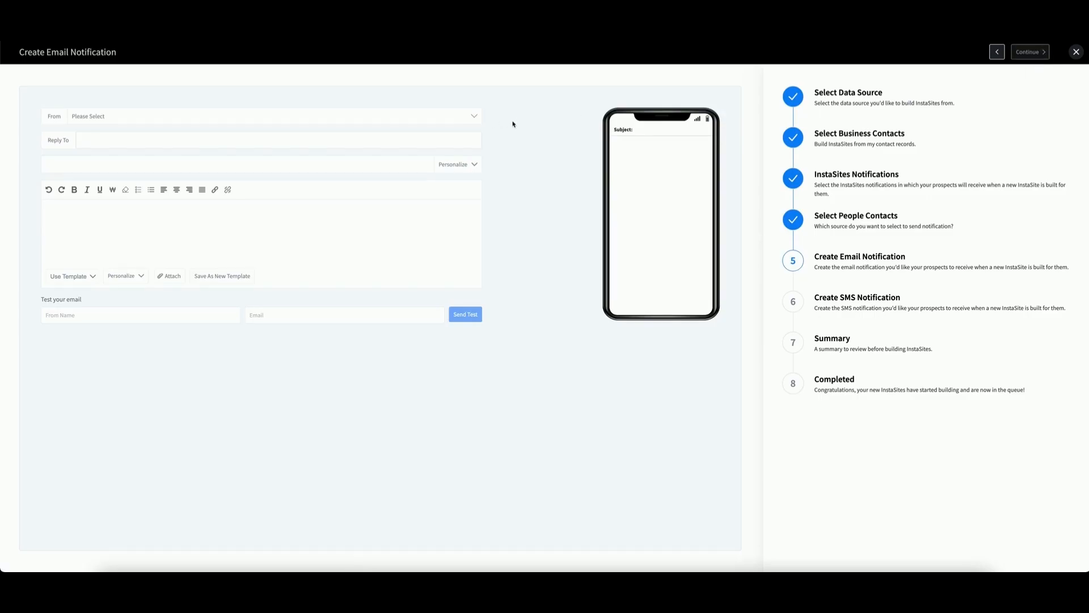
pyautogui.moveTo(111, 116)
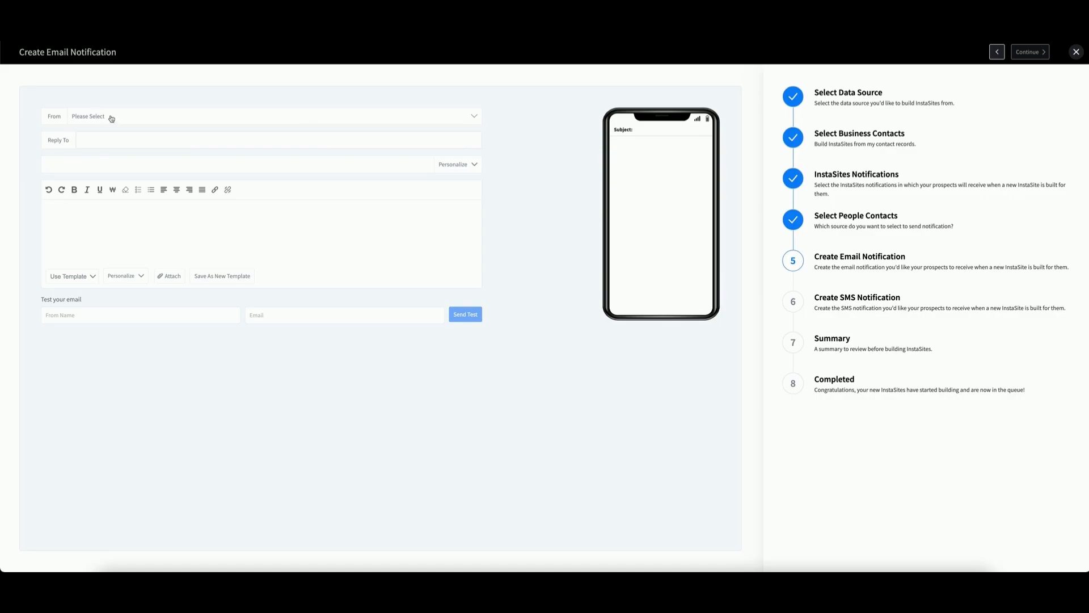
# Step: Set a no-reply sender, subject 'hello' and body 'here is your new website'
pyautogui.click(110, 116)
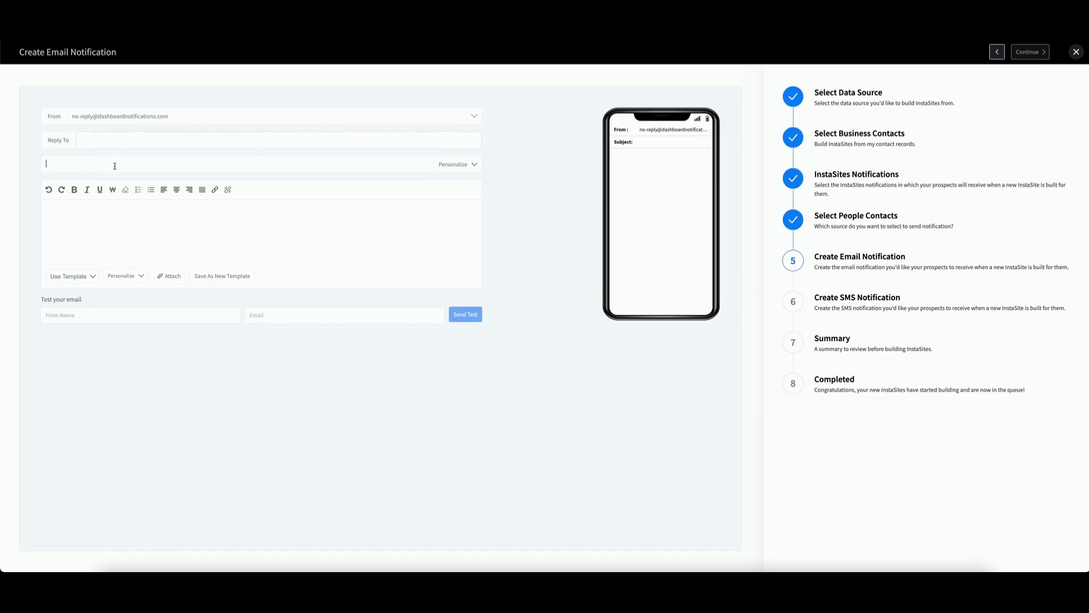
pyautogui.write('hello')
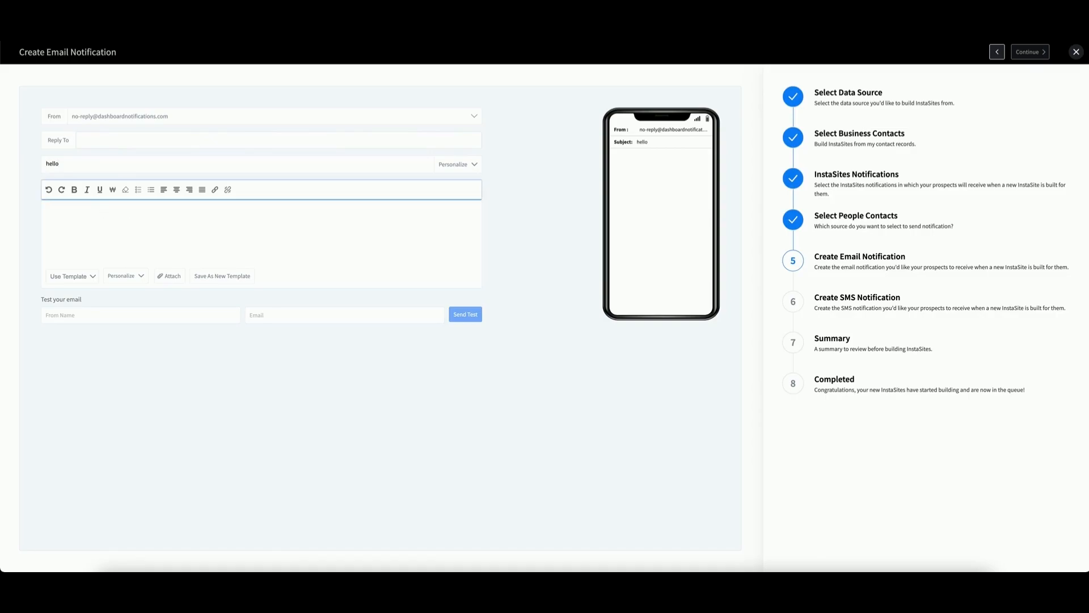
pyautogui.write('here is')
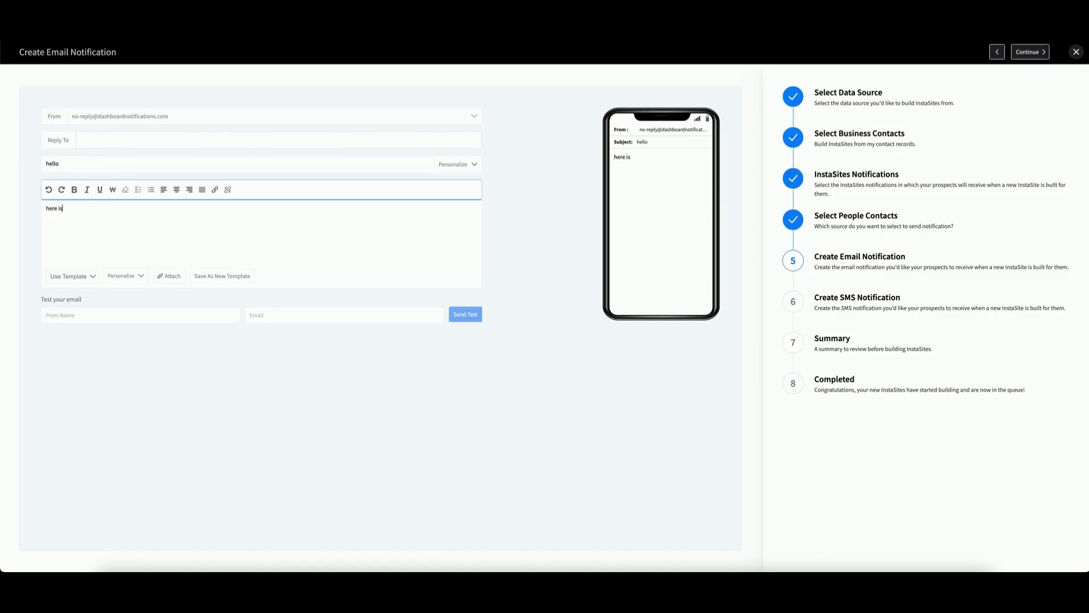
pyautogui.write('your new website')
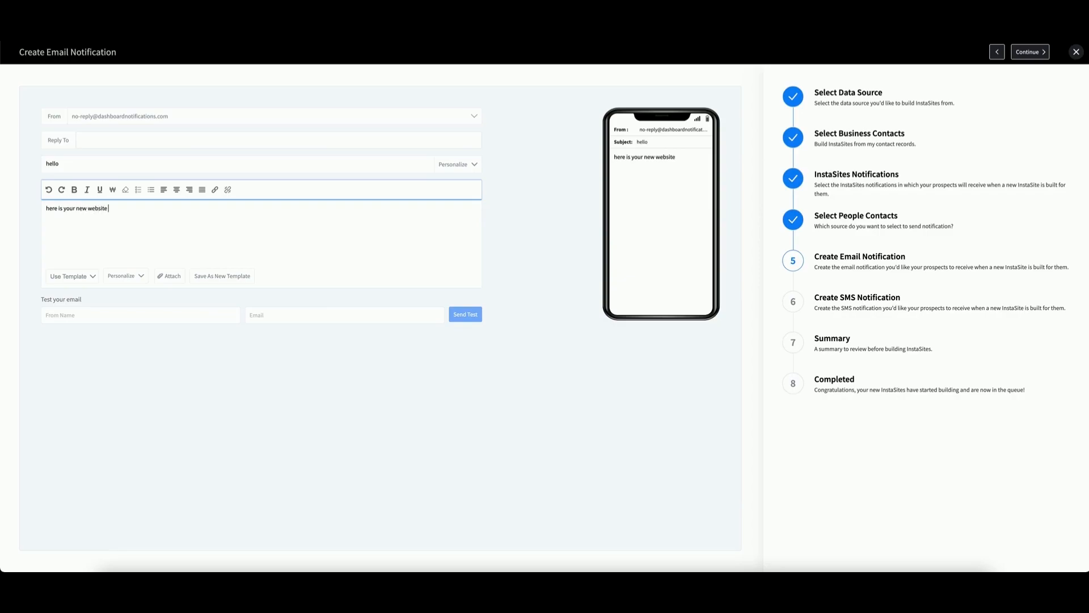
pyautogui.moveTo(215, 246)
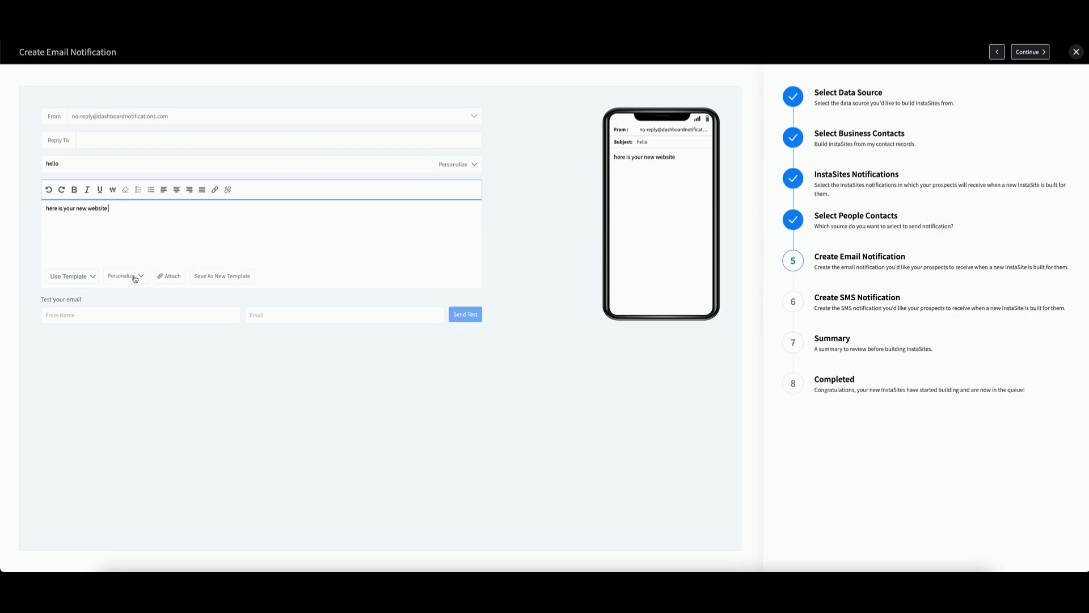
pyautogui.click(124, 276)
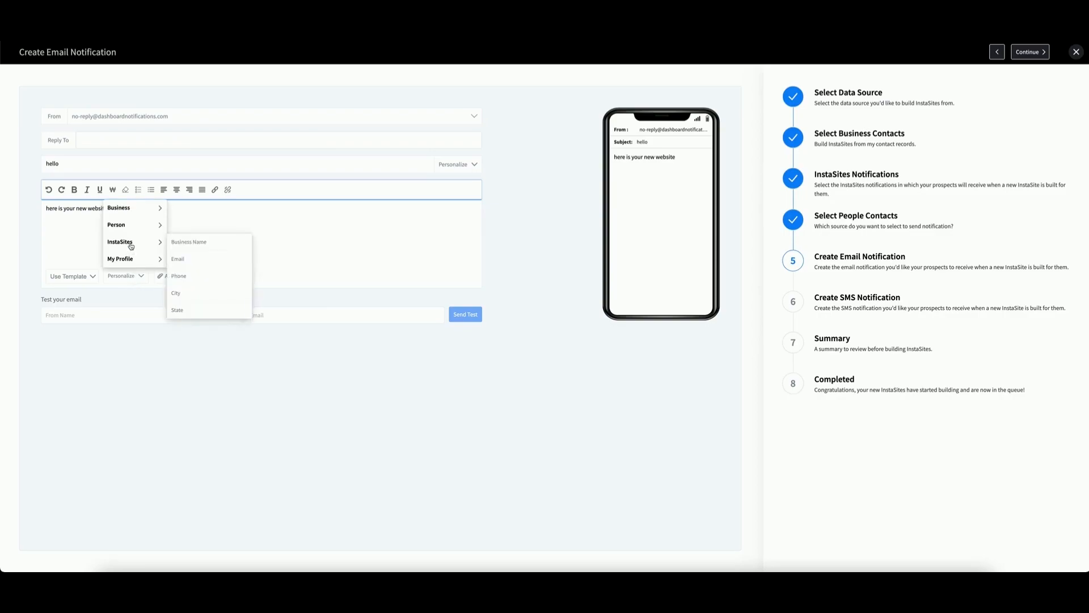
pyautogui.moveTo(183, 242)
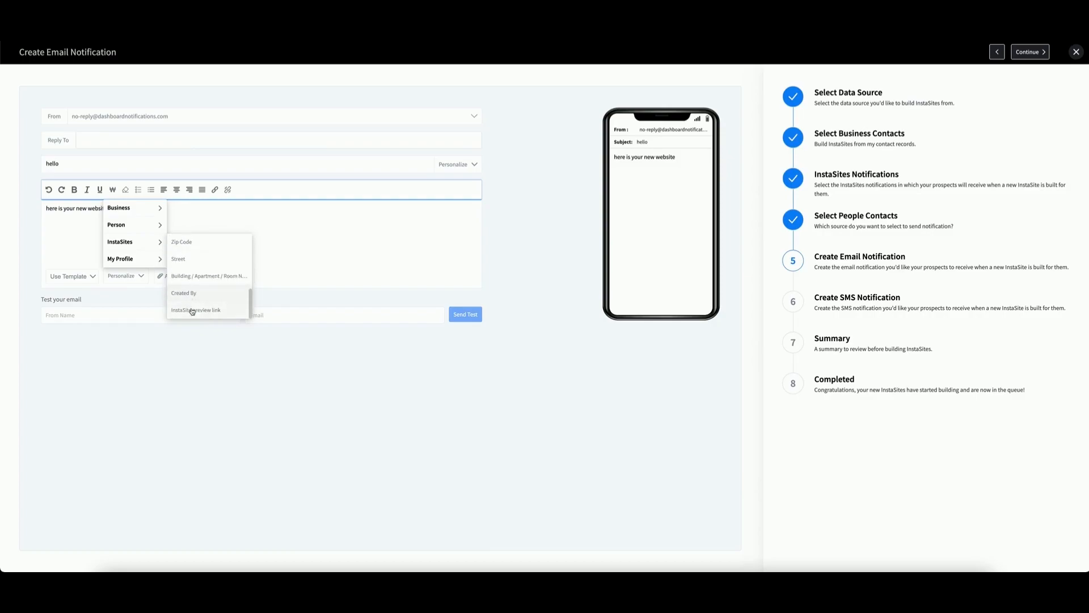
# Step: Insert the InstaSite preview link into the email body and show the saved templates
pyautogui.click(196, 310)
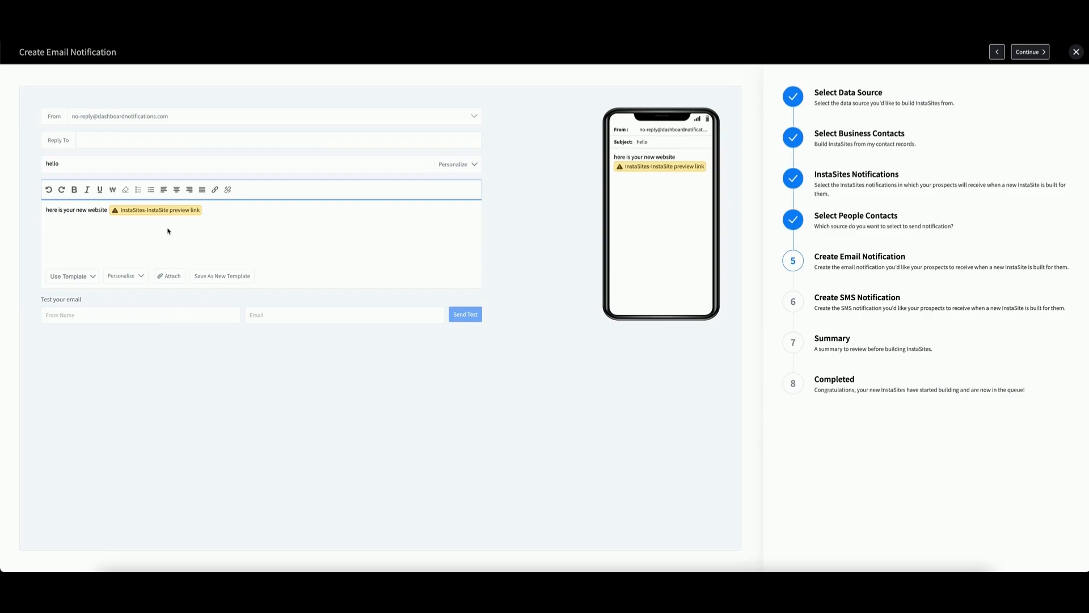
pyautogui.moveTo(61, 238)
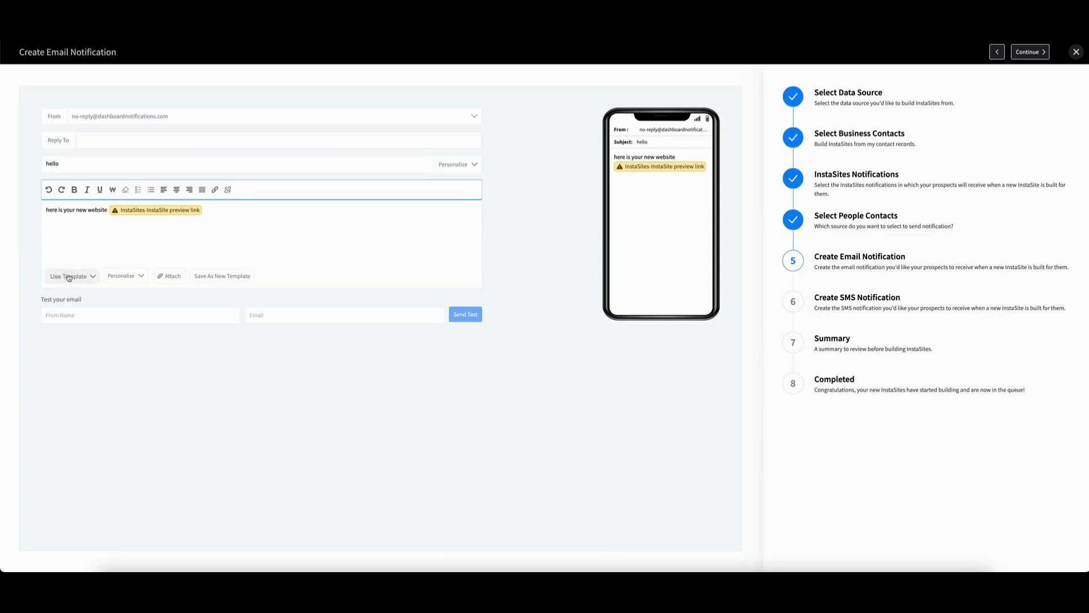
pyautogui.click(70, 275)
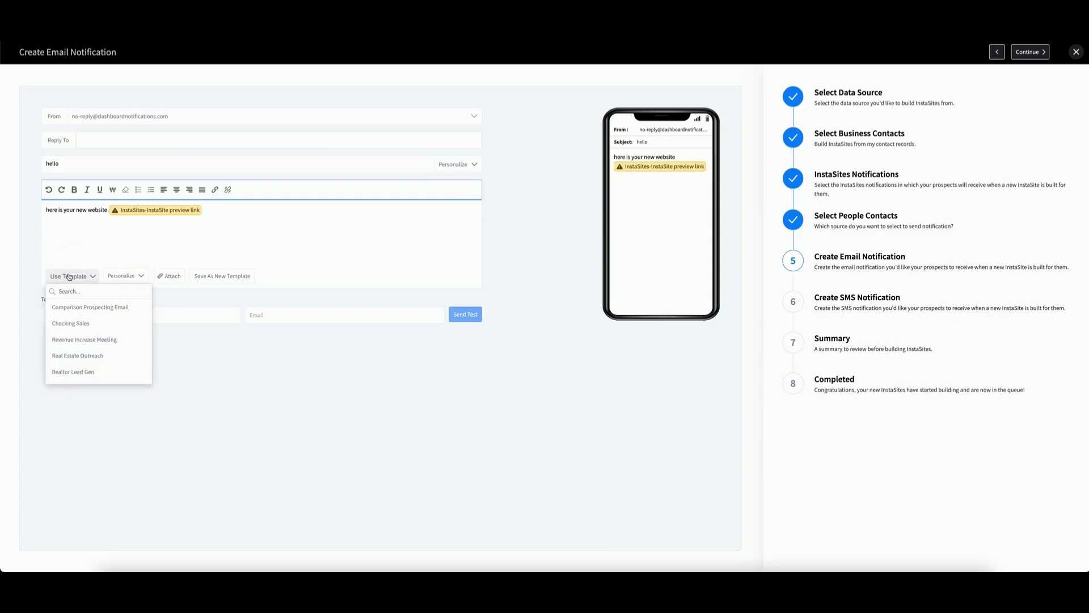
pyautogui.moveTo(88, 327)
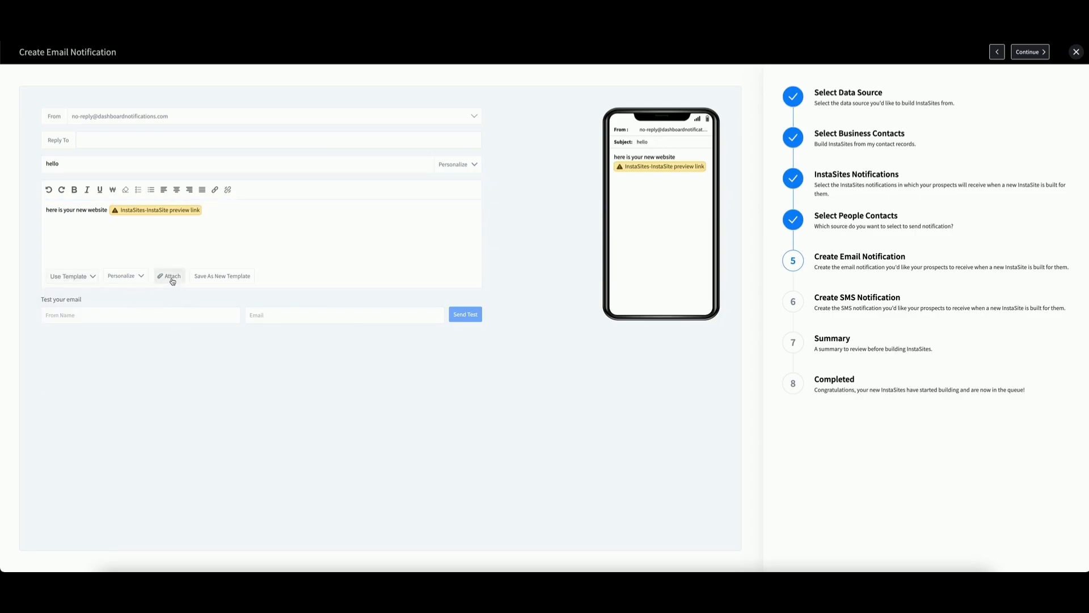
pyautogui.moveTo(183, 293)
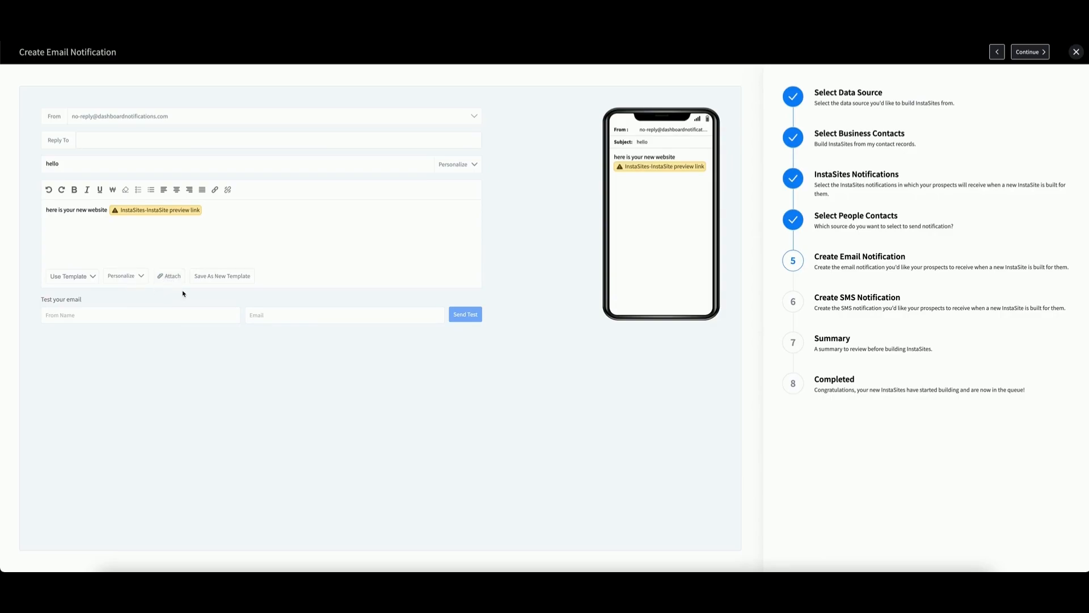
pyautogui.moveTo(274, 226)
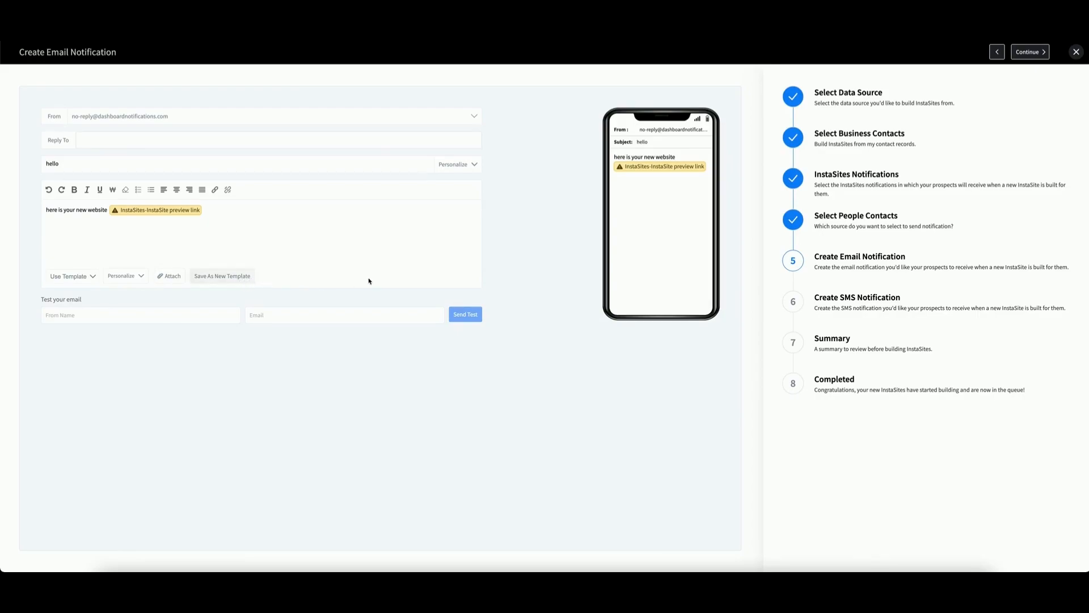
# Step: Leave the email as written and continue to Create SMS Notification
pyautogui.click(1030, 51)
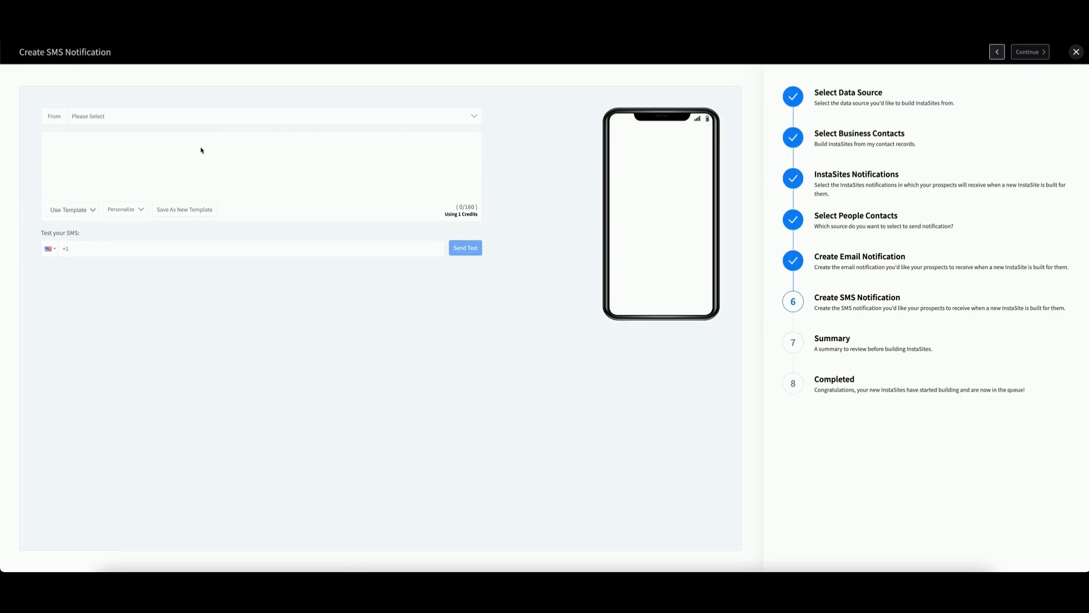
# Step: Send the SMS 'hello' from the available sender number and continue to the Summary
pyautogui.click(270, 116)
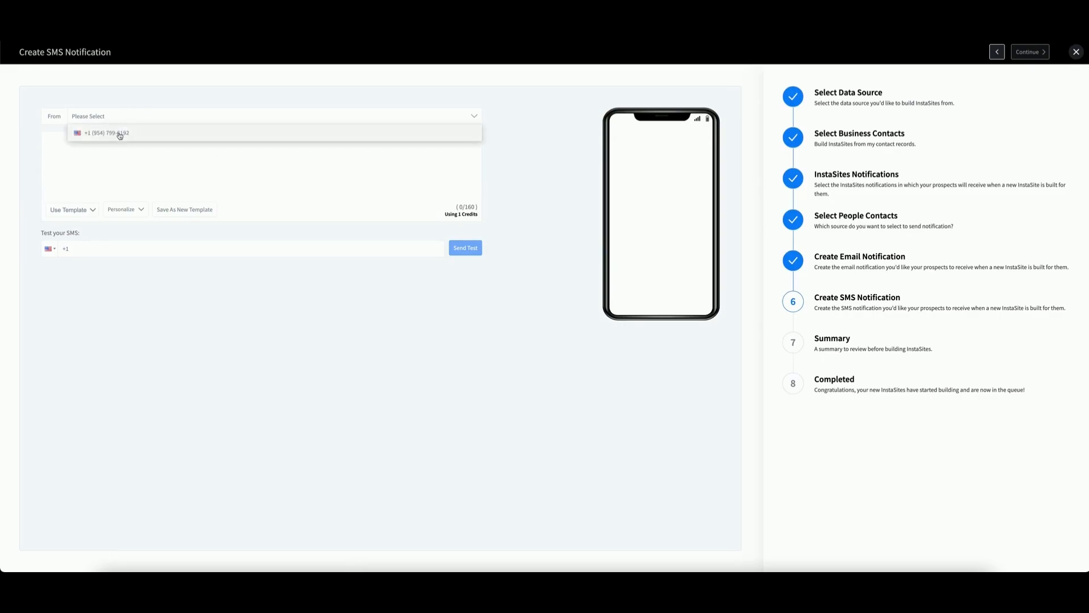
pyautogui.click(108, 133)
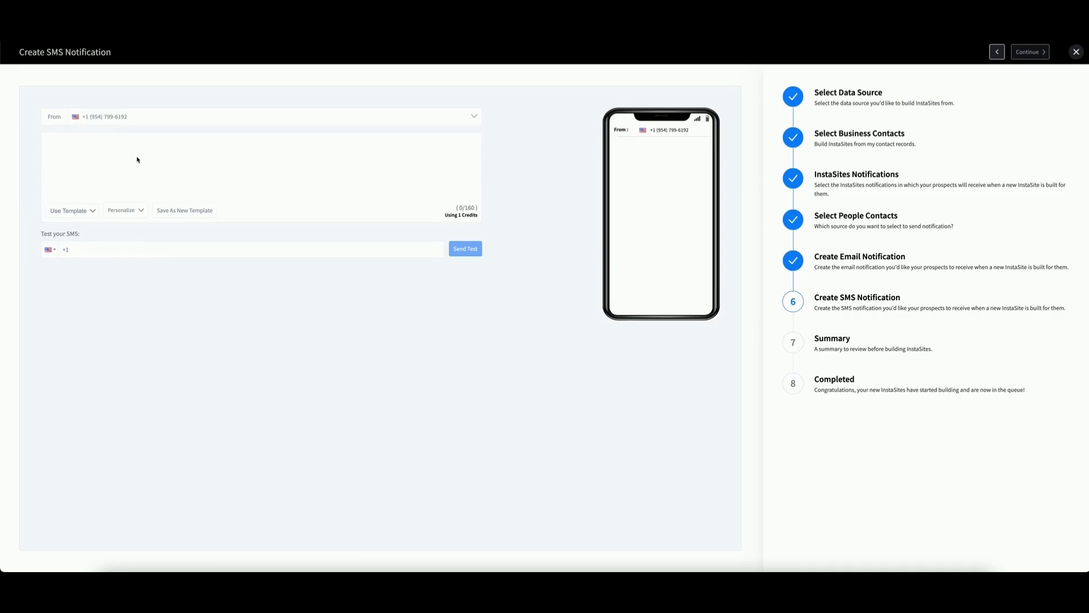
pyautogui.write('hello')
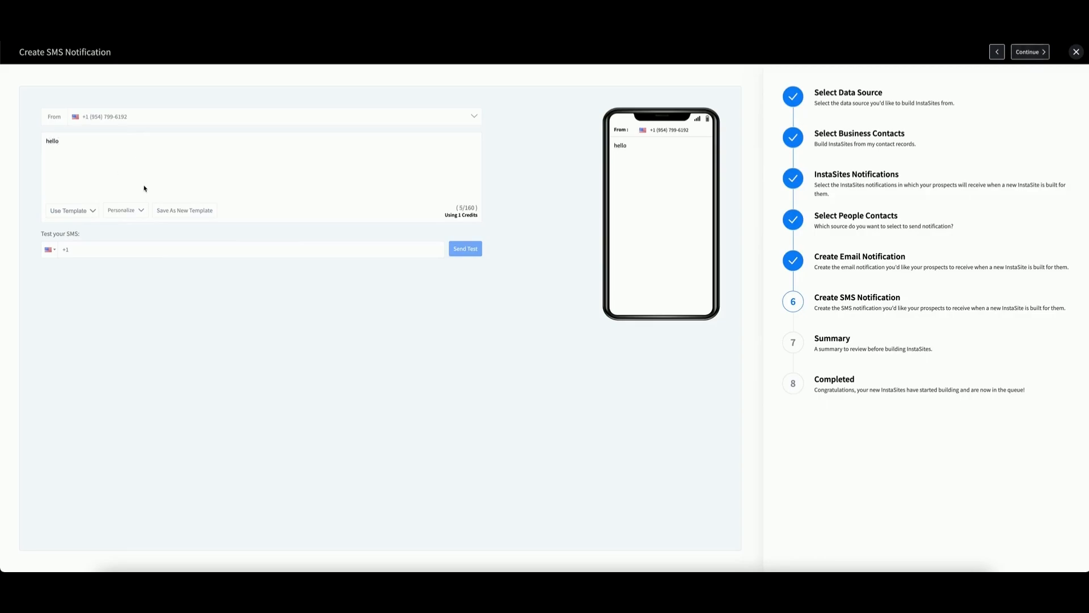
pyautogui.click(69, 211)
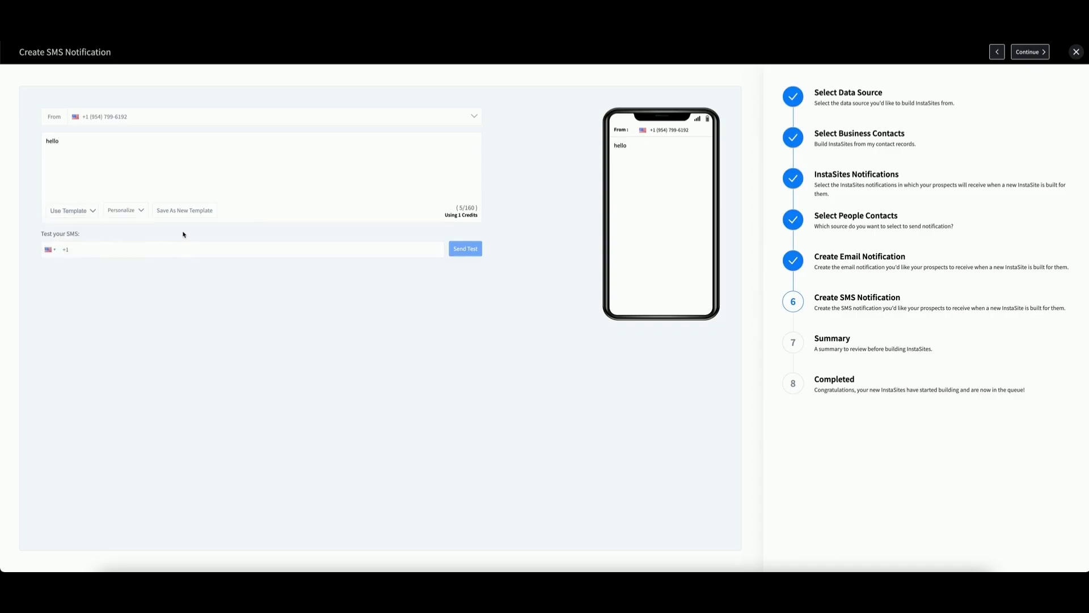
pyautogui.moveTo(249, 187)
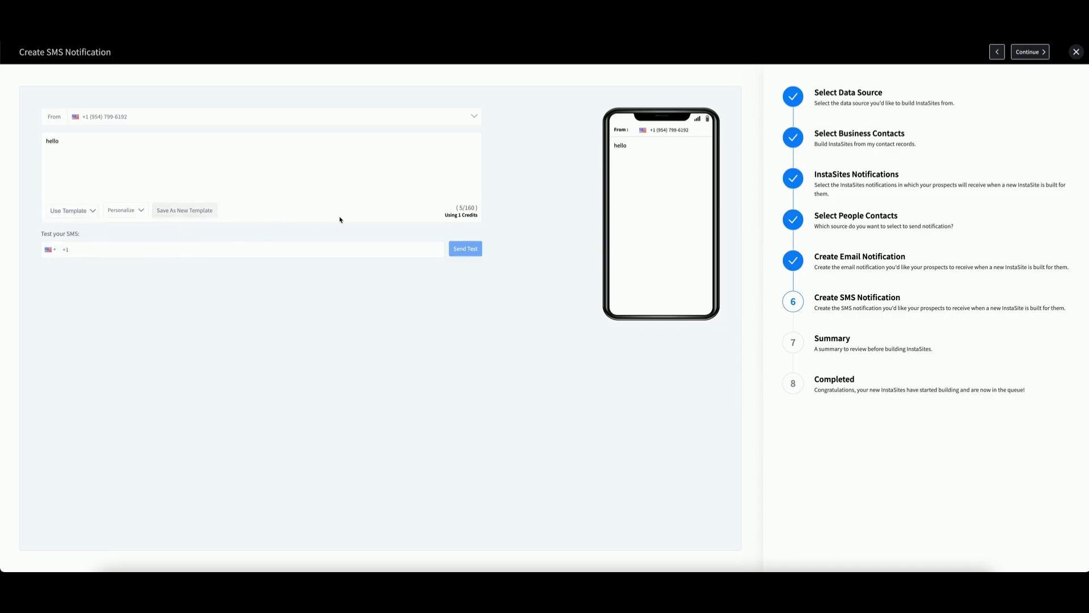
pyautogui.moveTo(352, 219)
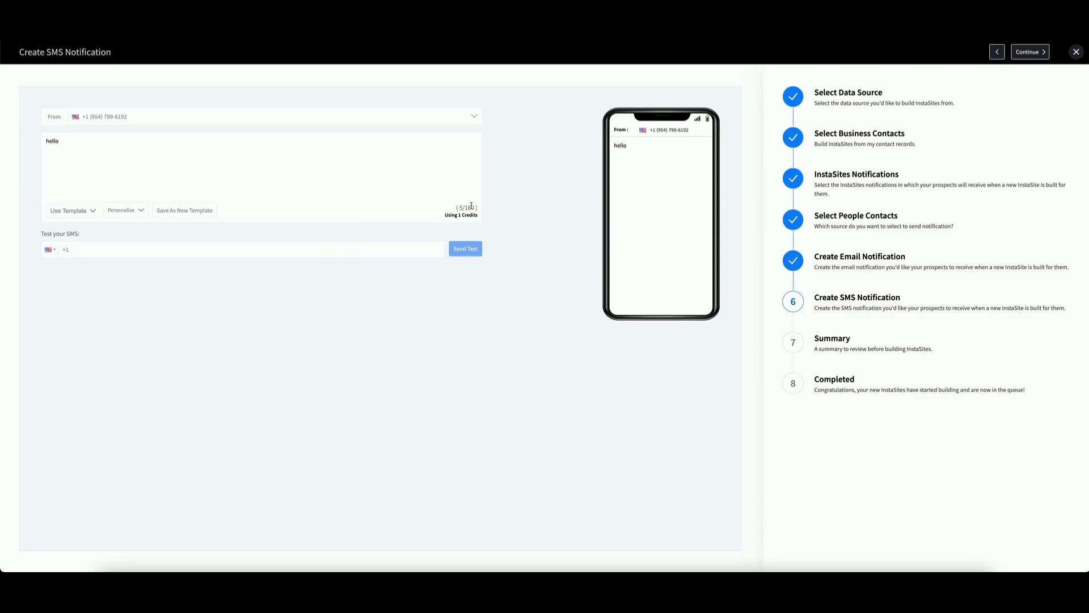
pyautogui.moveTo(611, 204)
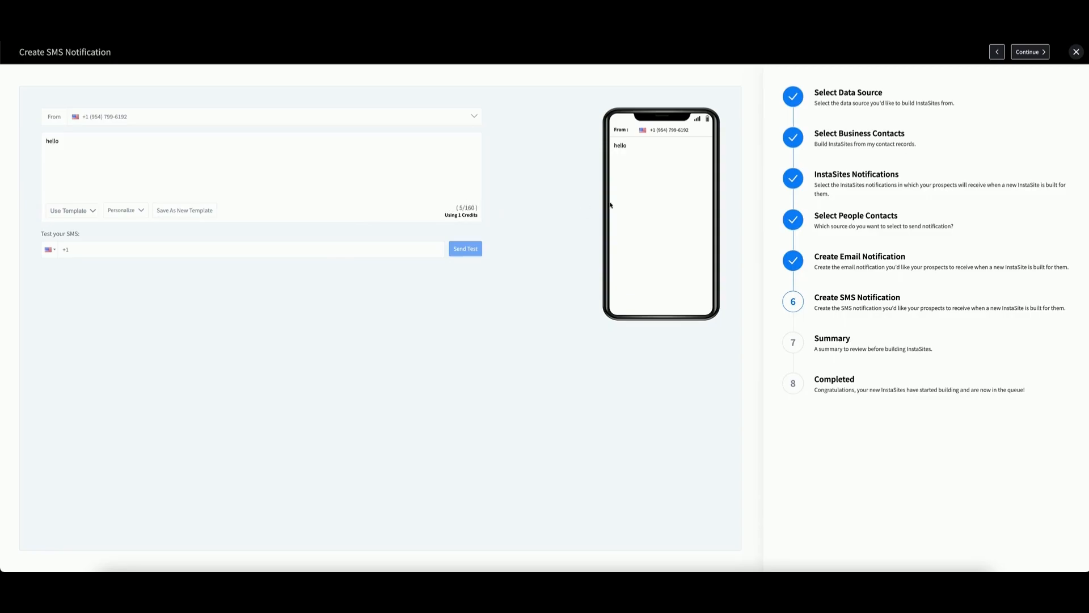
pyautogui.click(1030, 52)
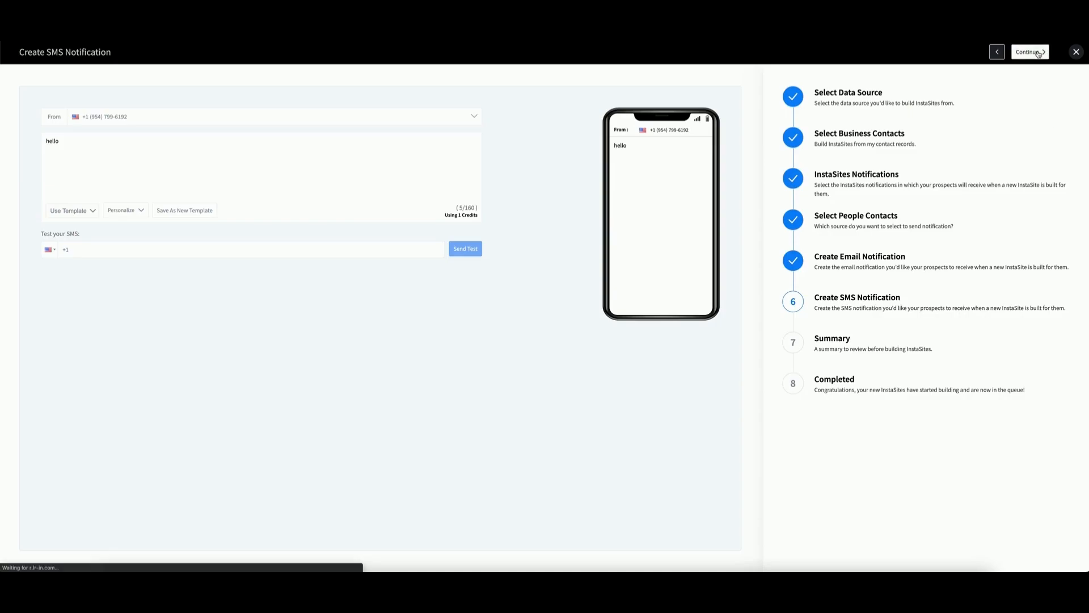
pyautogui.click(1030, 51)
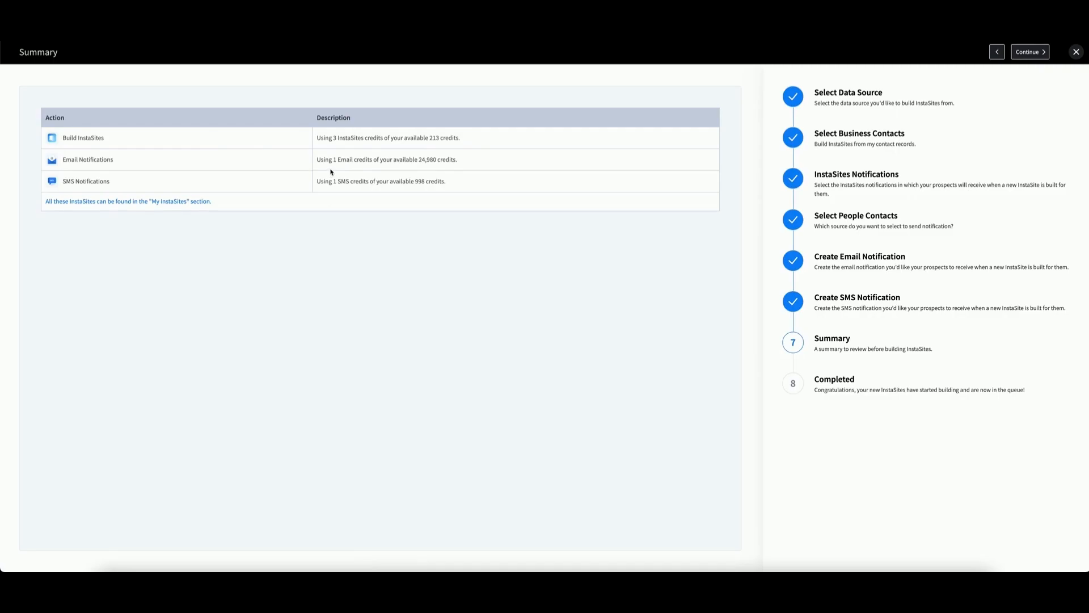
pyautogui.moveTo(362, 144)
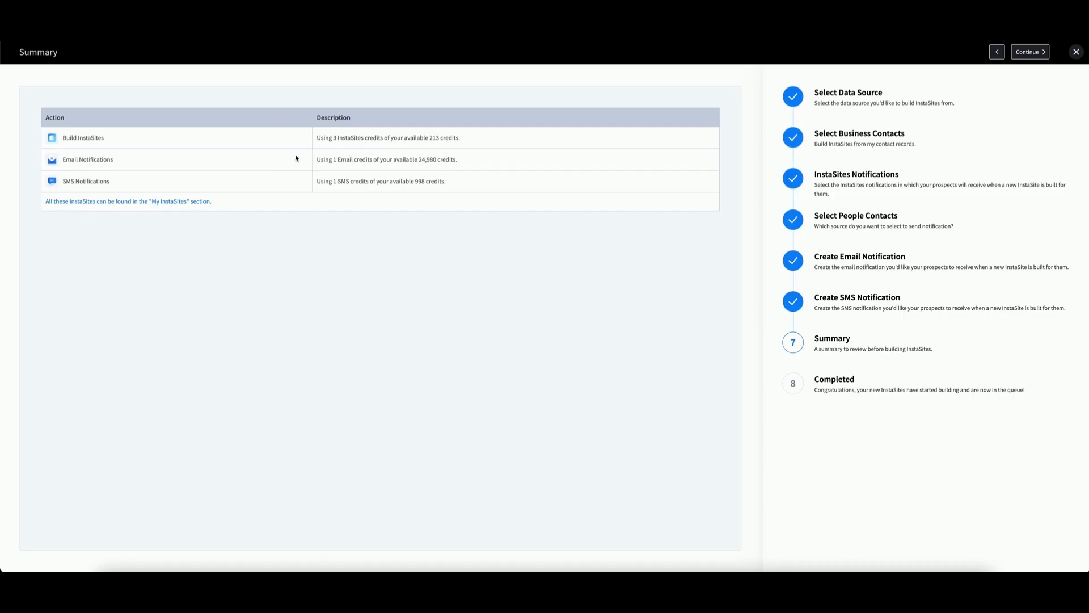
pyautogui.moveTo(378, 190)
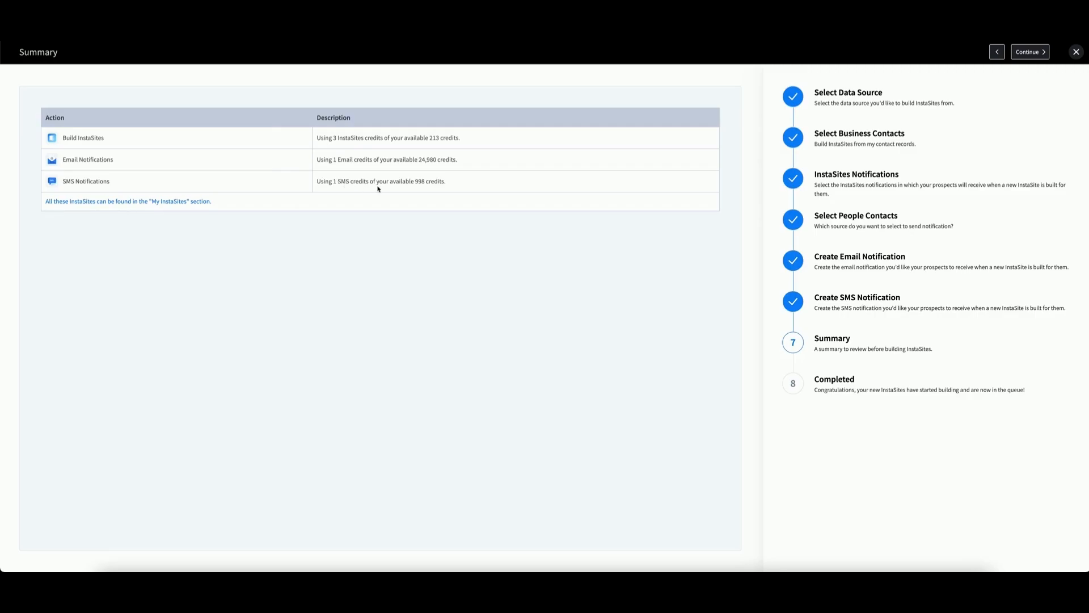
pyautogui.moveTo(587, 179)
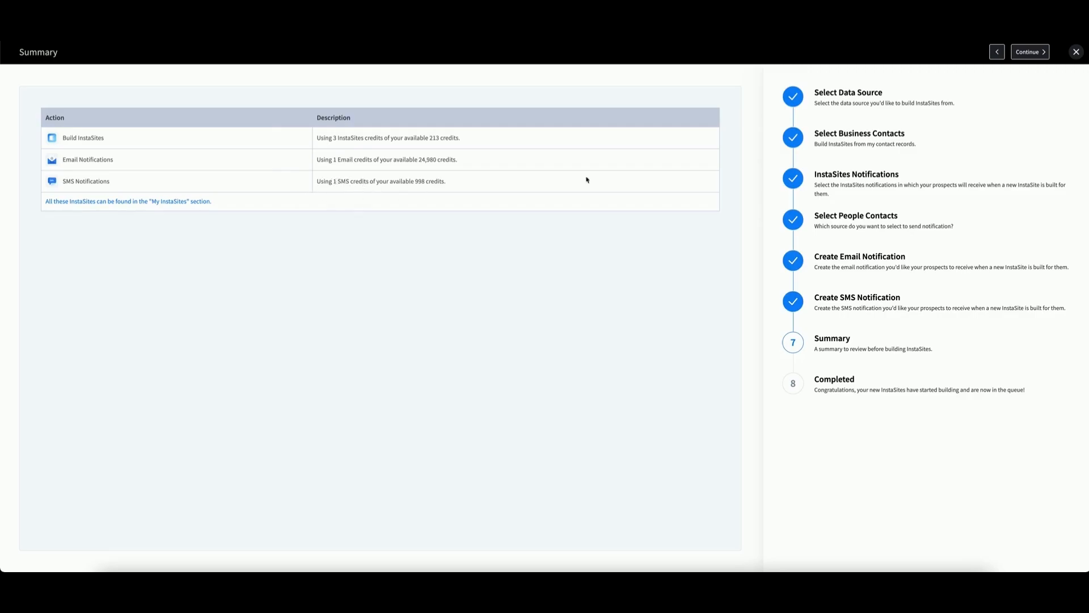
pyautogui.moveTo(560, 180)
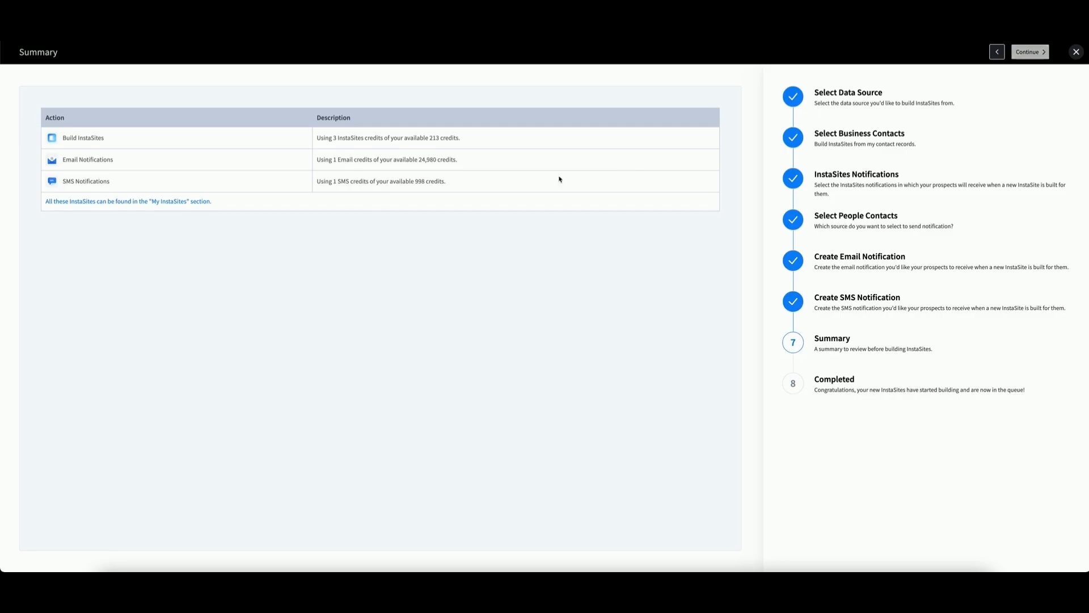
# Step: Confirm the summary of 3 InstaSites, 1 email and 1 SMS credits to start building
pyautogui.click(1030, 51)
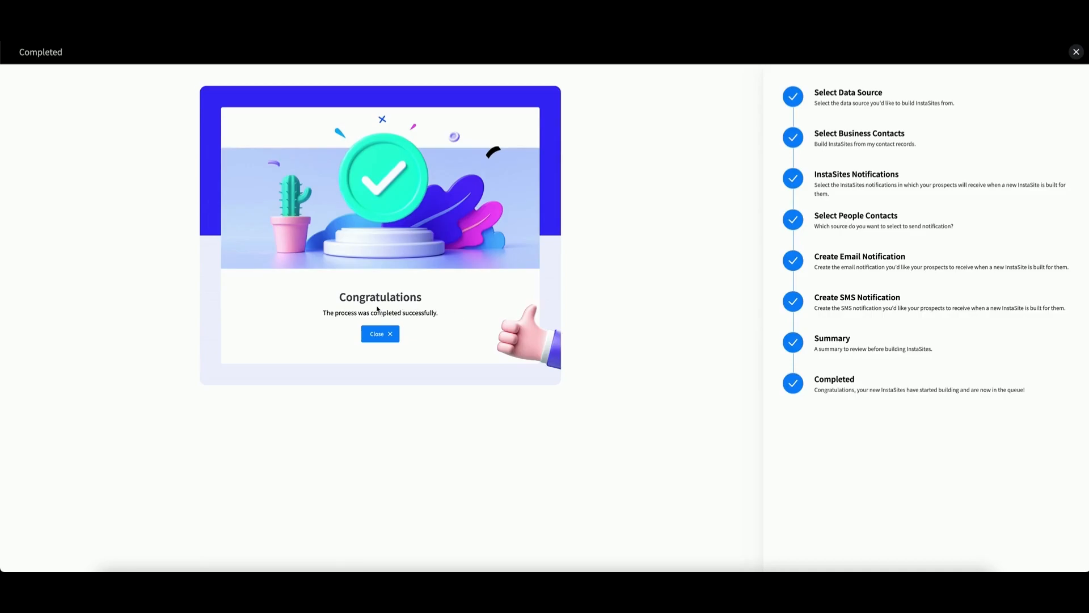
# Step: Close the Congratulations screen, returning to My InstaSites with the three sites queued
pyautogui.click(380, 334)
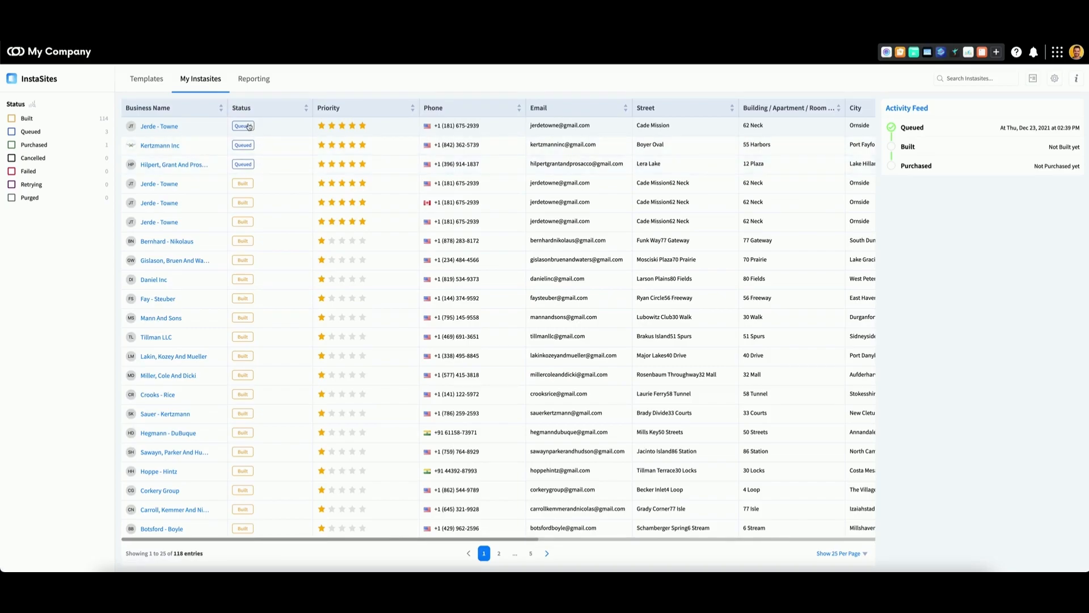
pyautogui.moveTo(243, 145)
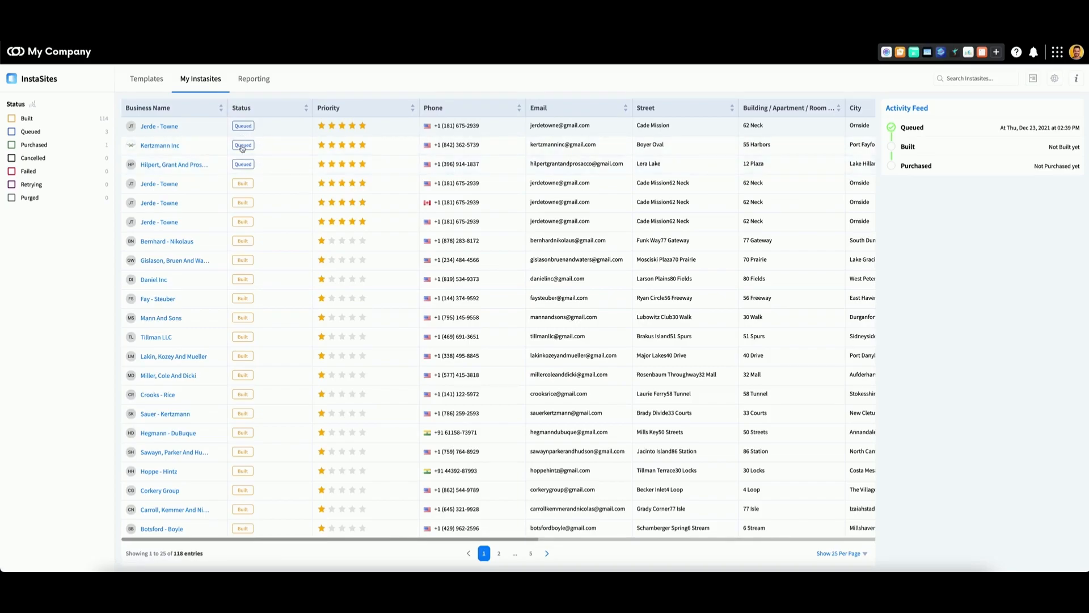